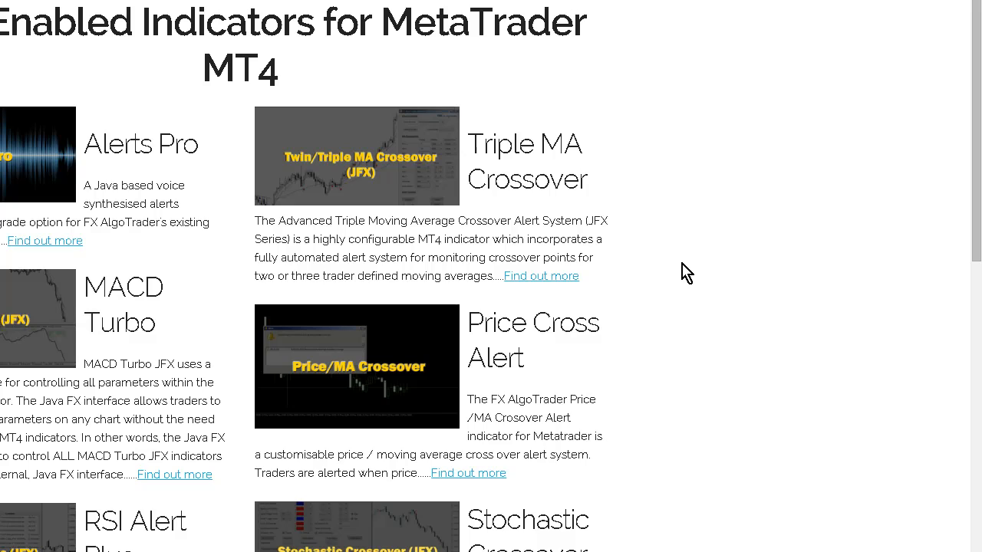
mouse_move(639, 256)
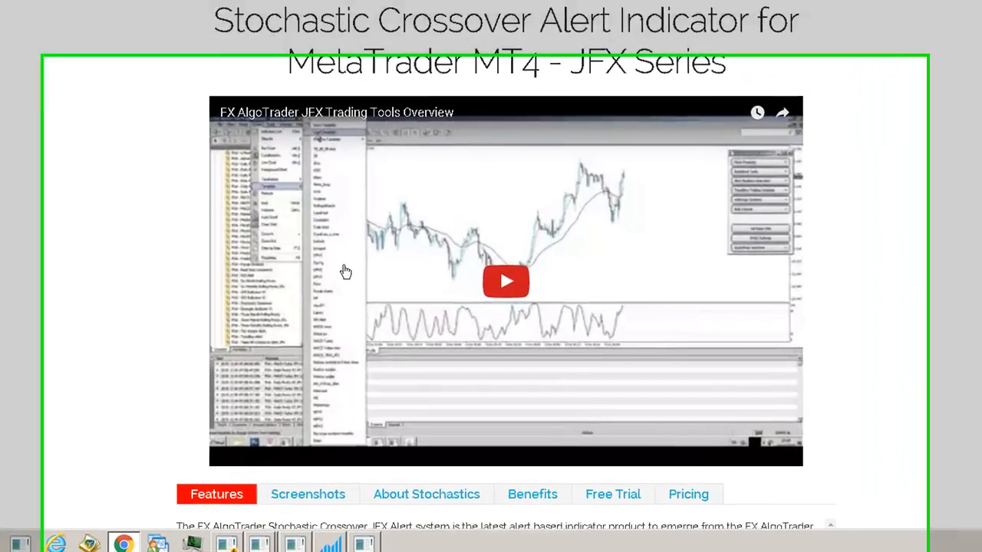
left_click(612, 494)
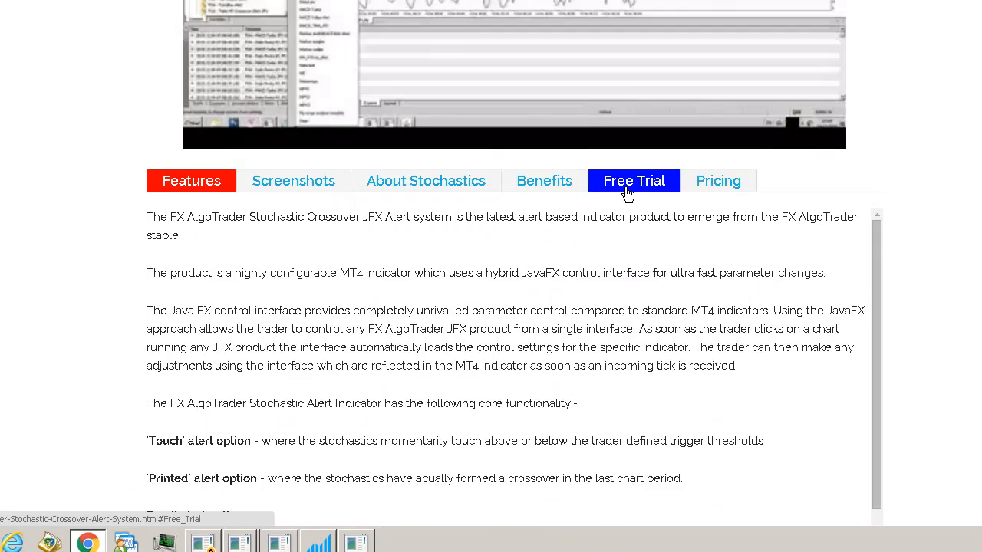
left_click(632, 180)
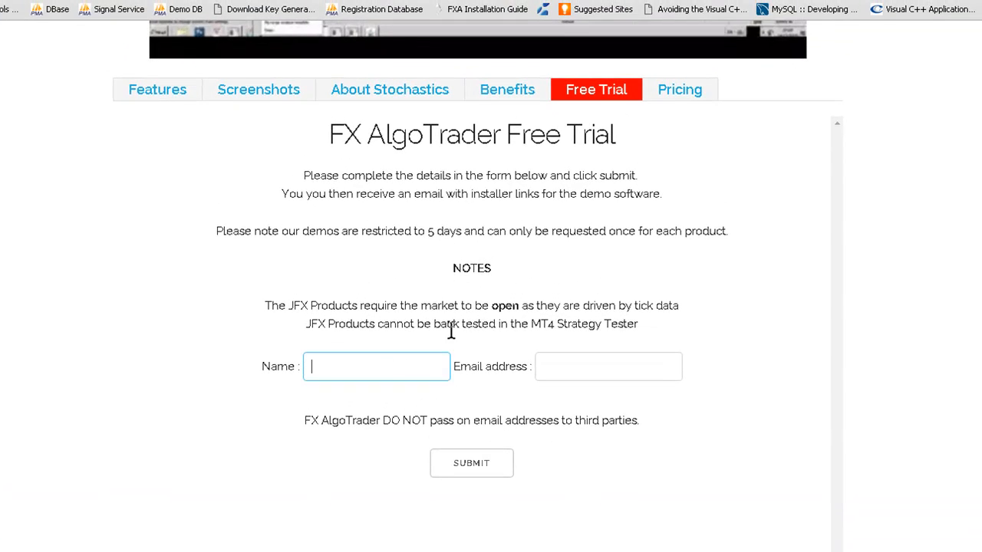
type("Crisp")
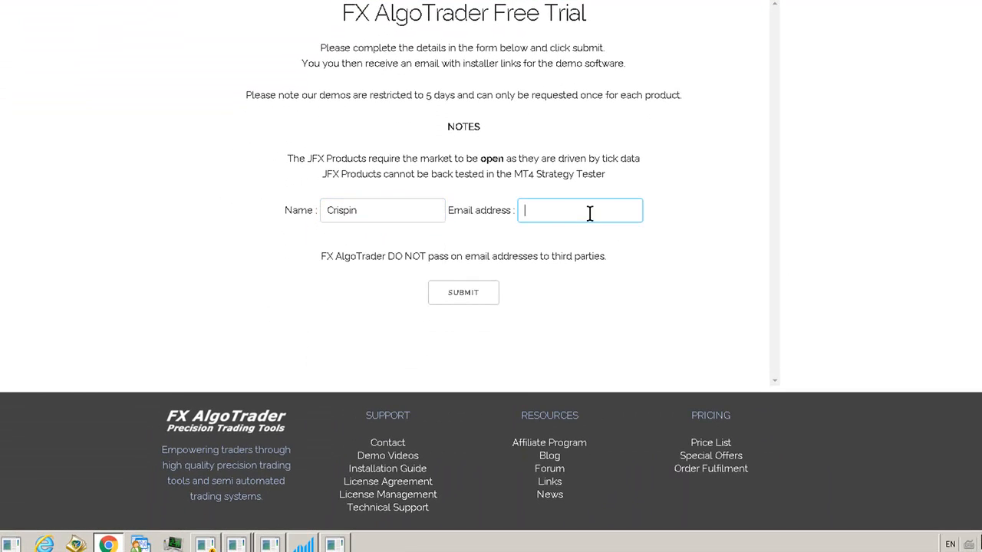
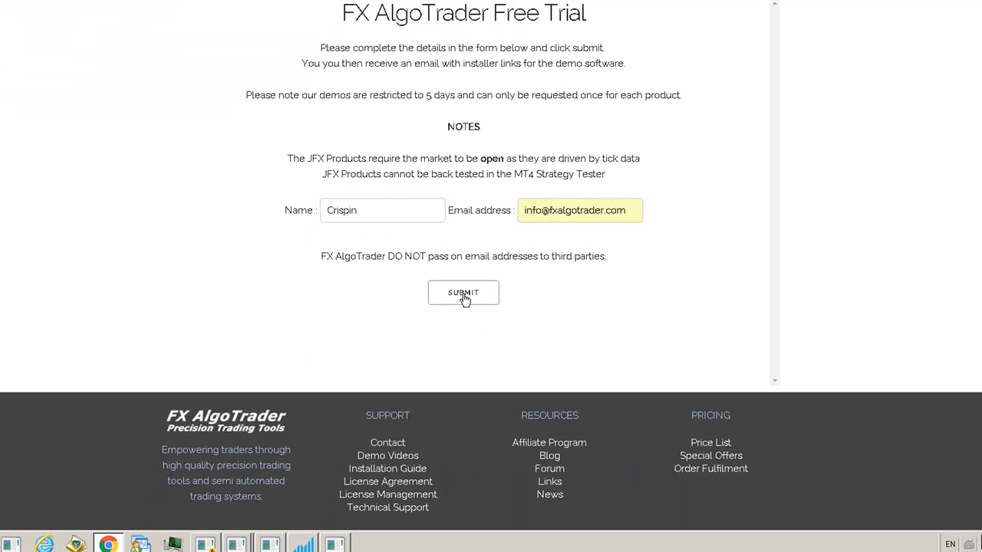
mouse_move(491, 345)
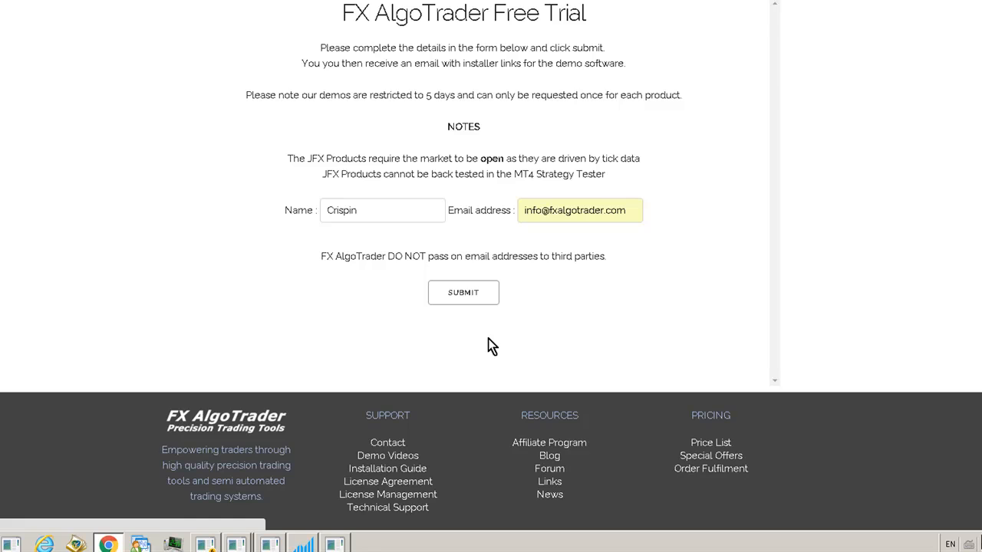
left_click(462, 292)
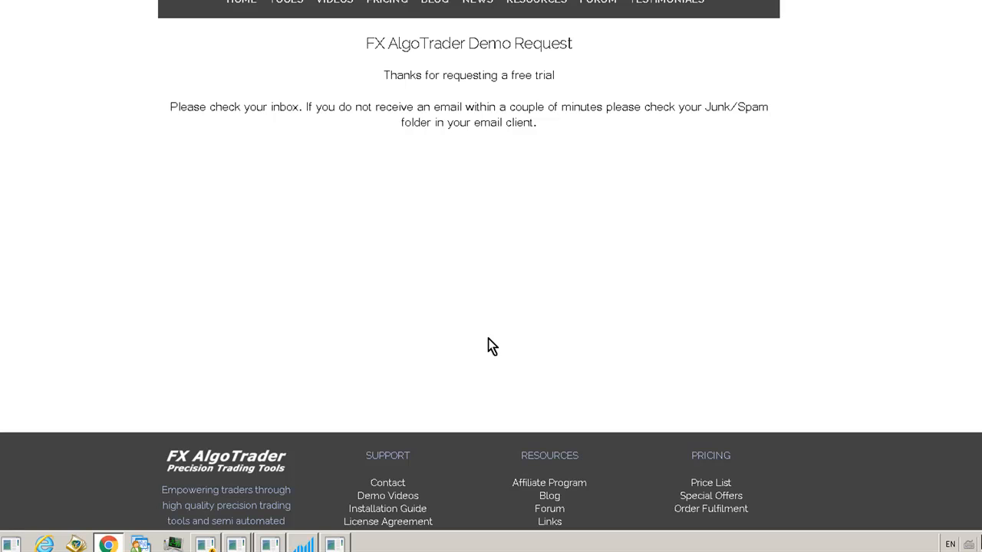
mouse_move(427, 256)
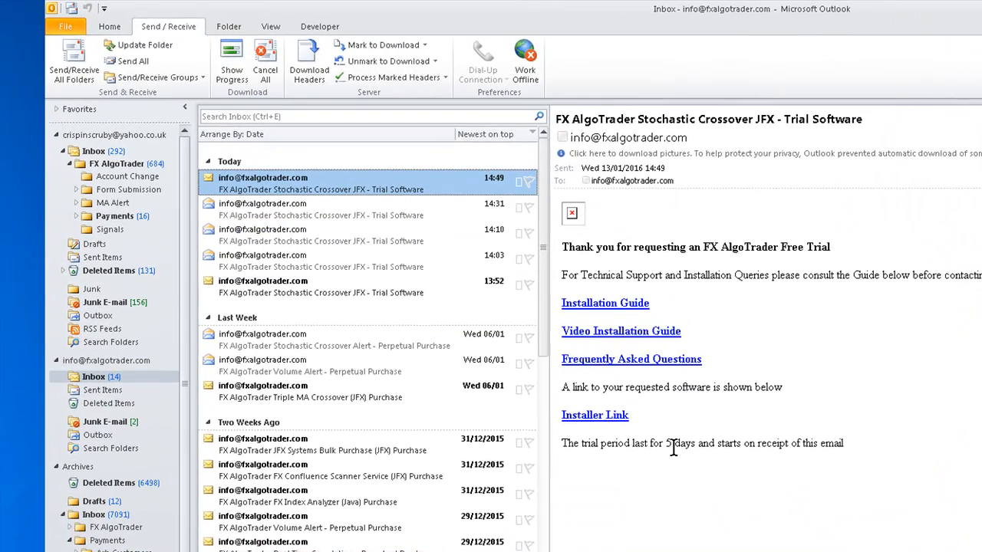
- Open the trial software email, load its blocked pictures, and follow the Installer Link
double_click(321, 183)
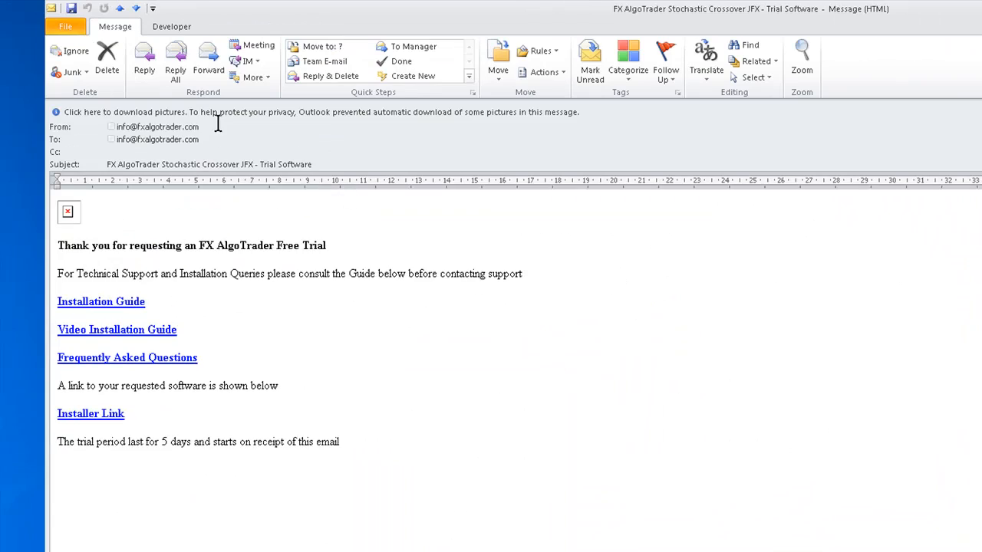
left_click(124, 112)
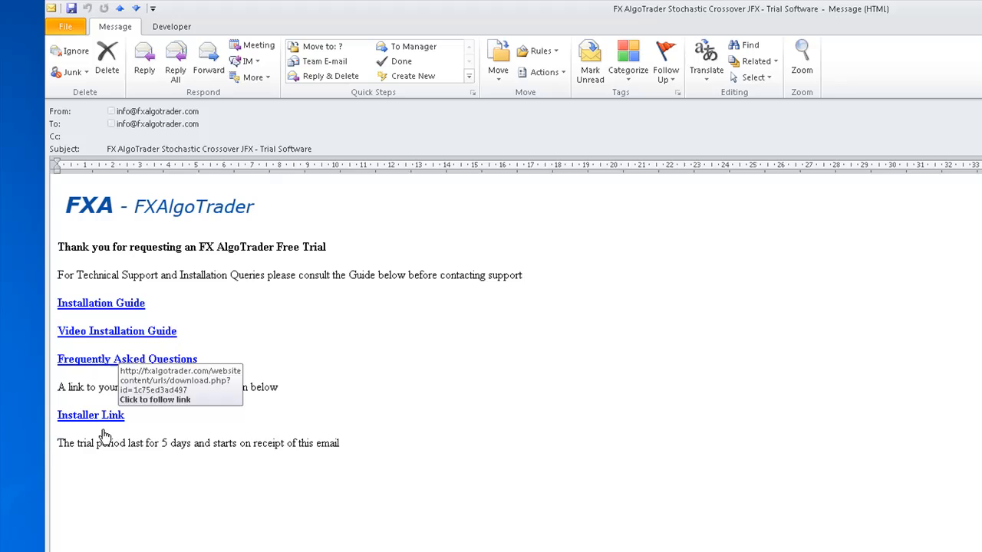
left_click(91, 415)
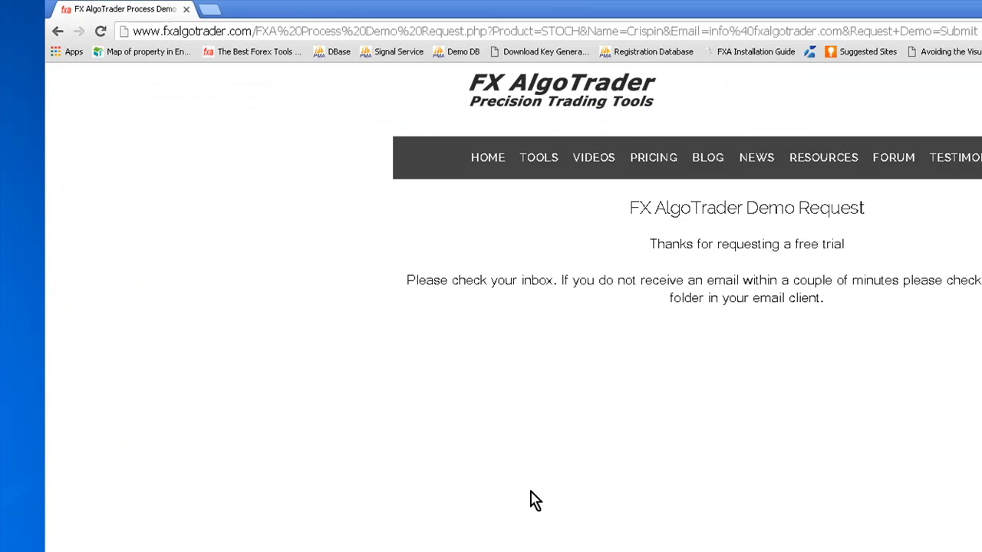
- Keep the flagged FX AlgoTrader Package zip download and open the zip
scroll("down", 3)
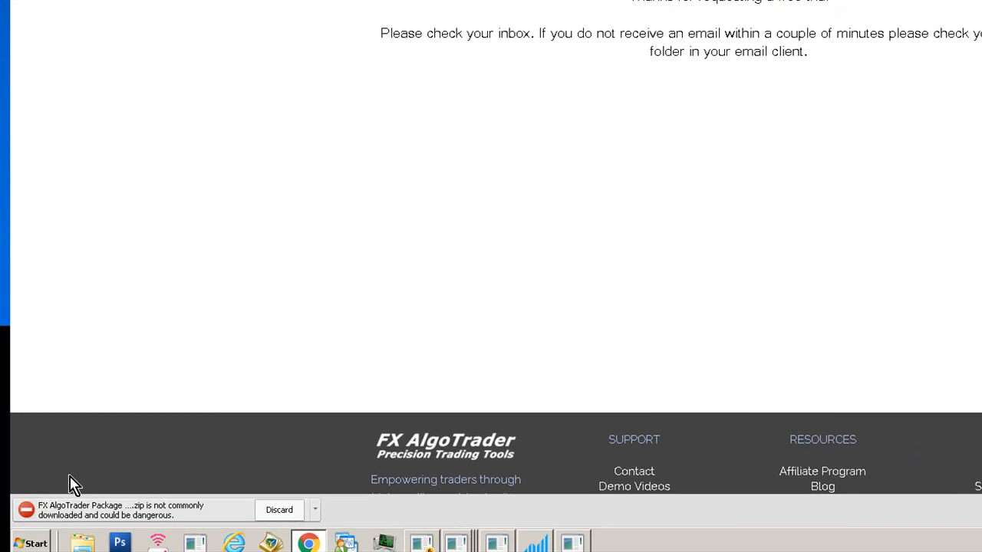
mouse_move(328, 515)
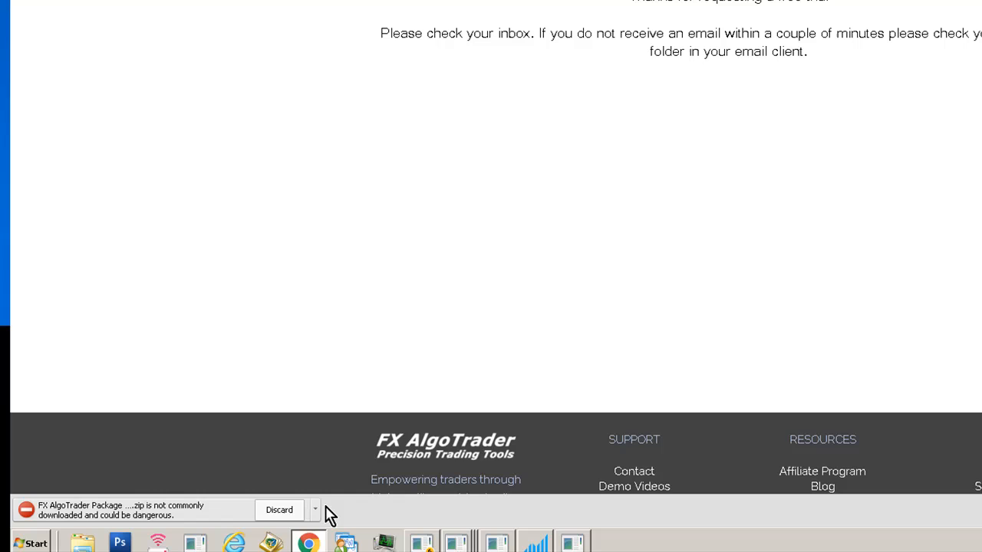
mouse_move(321, 529)
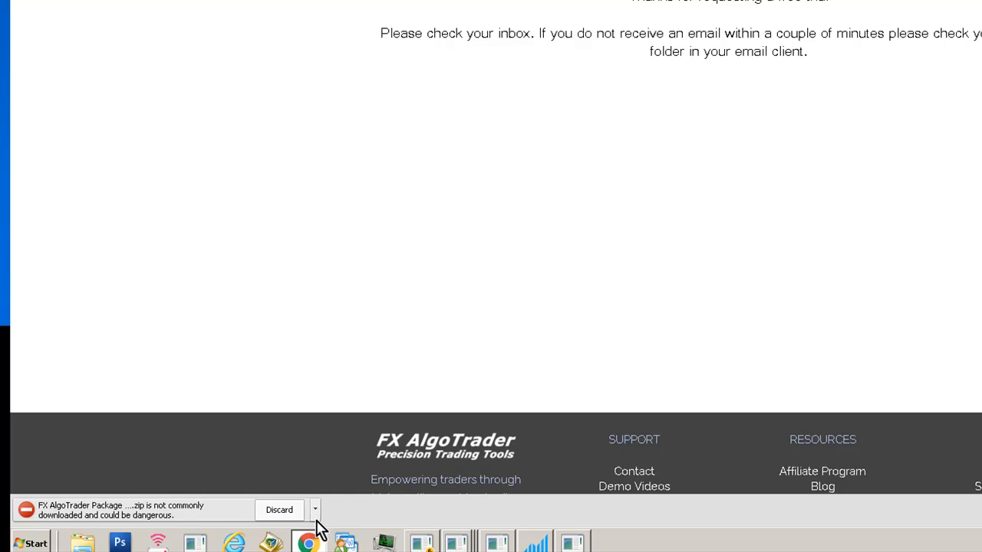
left_click(315, 509)
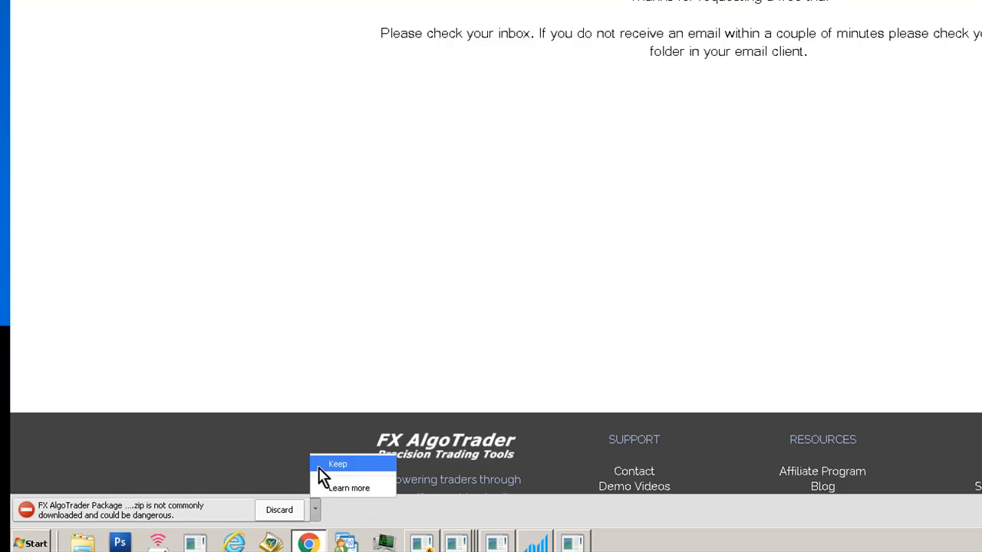
left_click(337, 464)
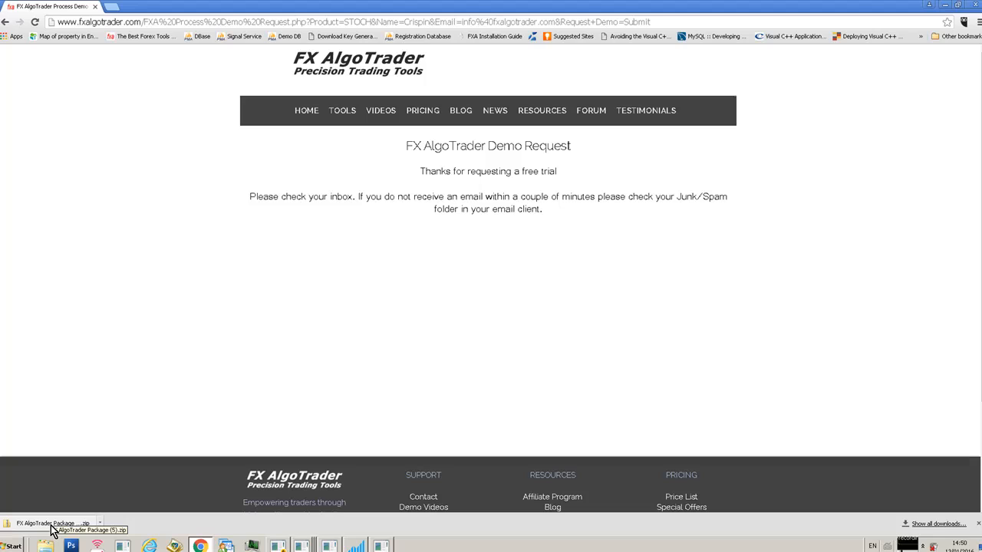
left_click(54, 523)
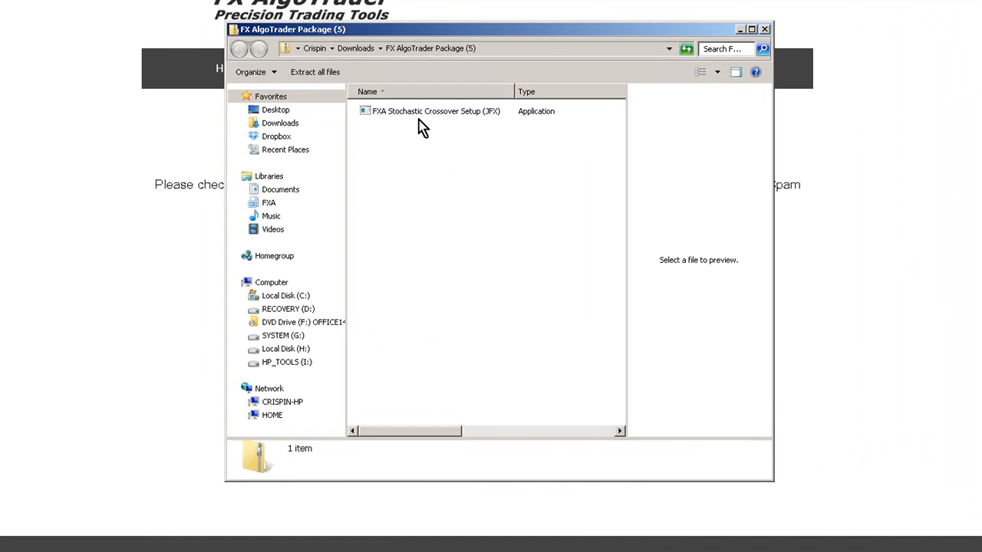
mouse_move(407, 182)
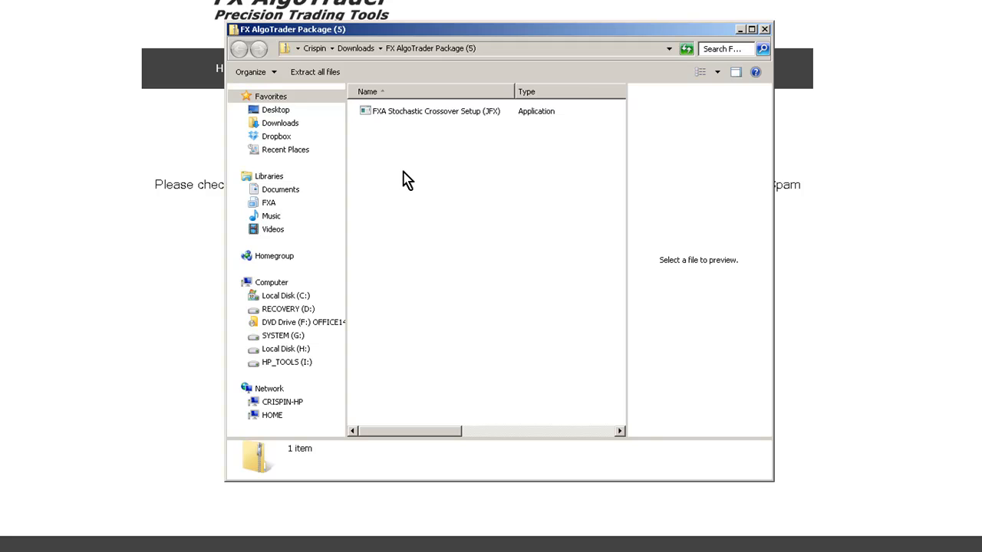
mouse_move(414, 190)
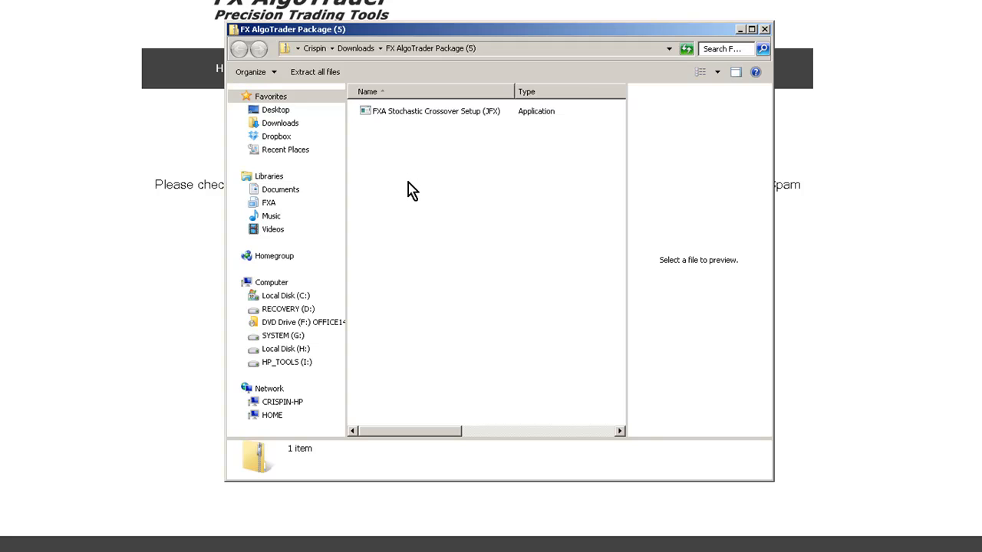
mouse_move(433, 123)
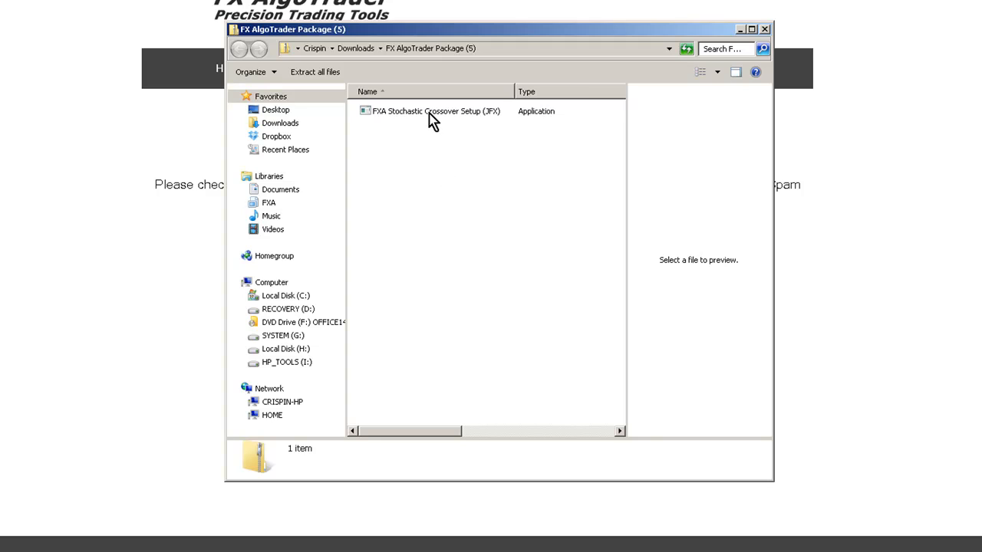
- Launch FXA Stochastic Crossover Setup (JFX) and allow it to run despite the Security Warning
left_click(436, 111)
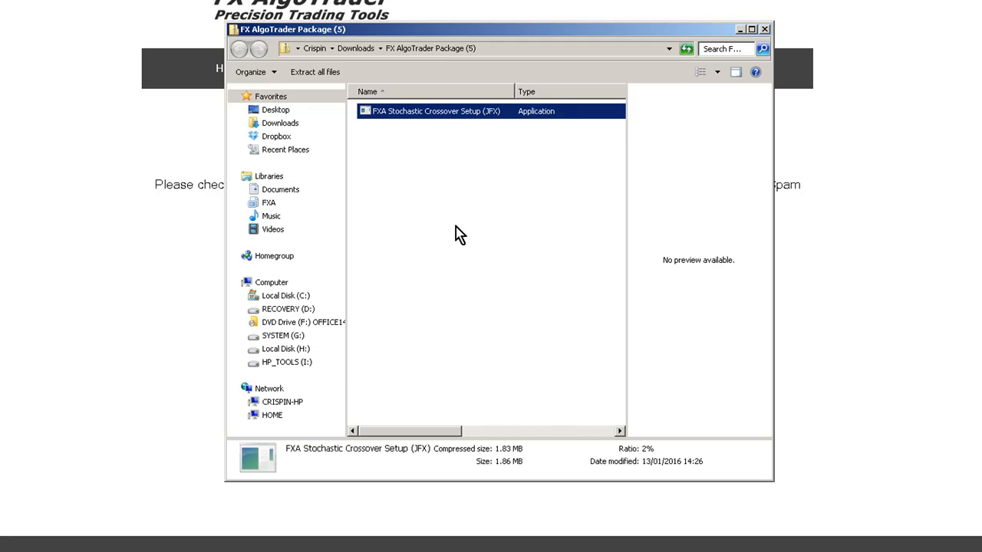
double_click(437, 111)
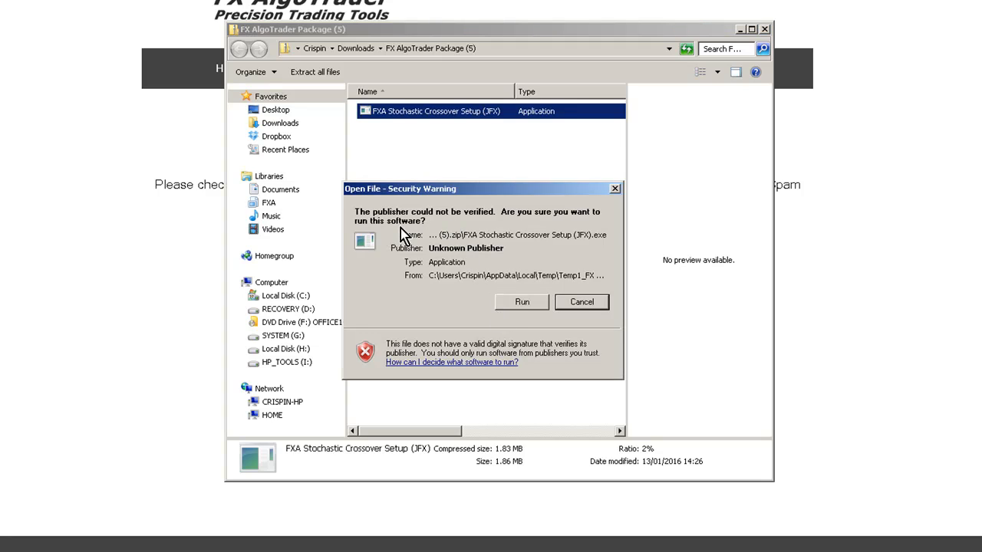
mouse_move(490, 366)
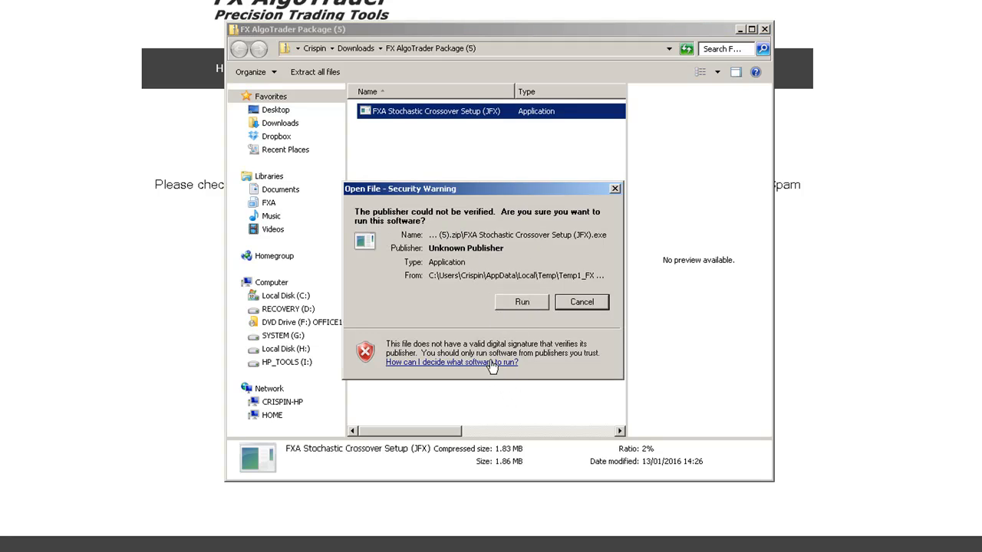
left_click(521, 302)
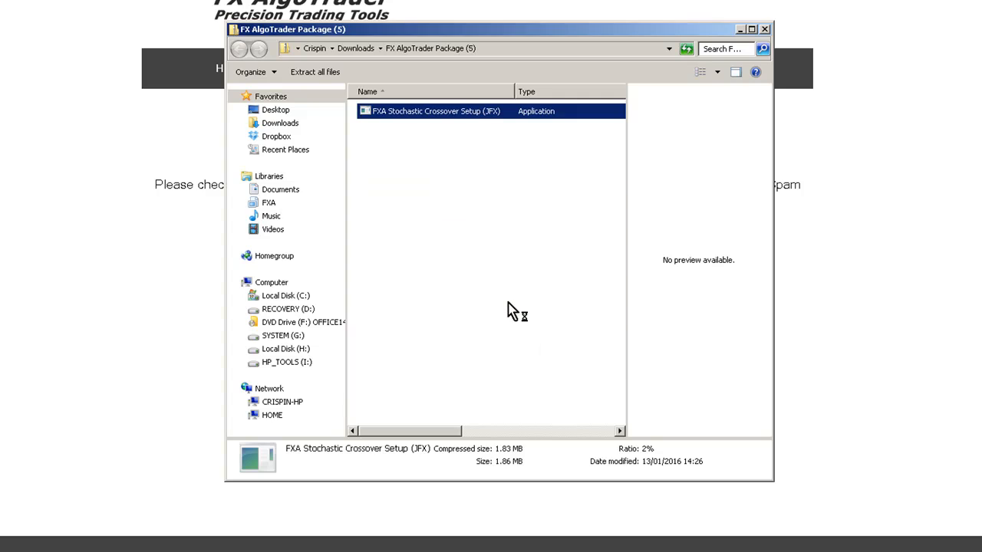
- Install the indicator into the pasted InterTraderDirect 4 Terminal folder path
double_click(437, 111)
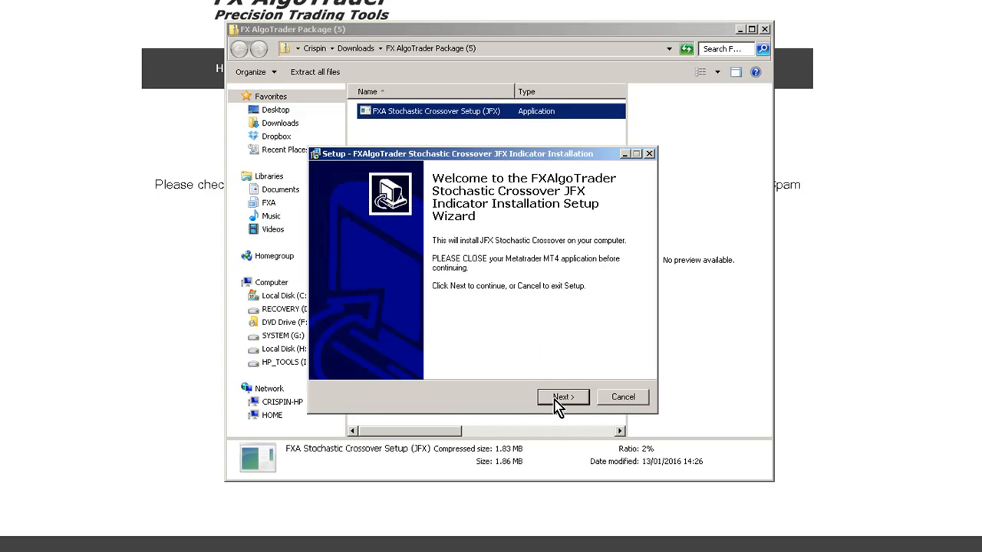
left_click(561, 397)
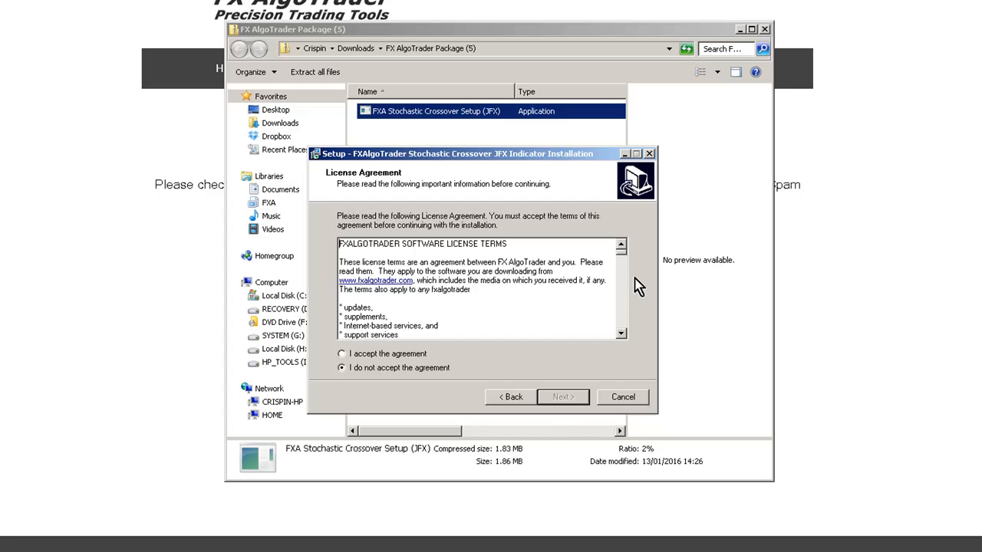
mouse_move(509, 326)
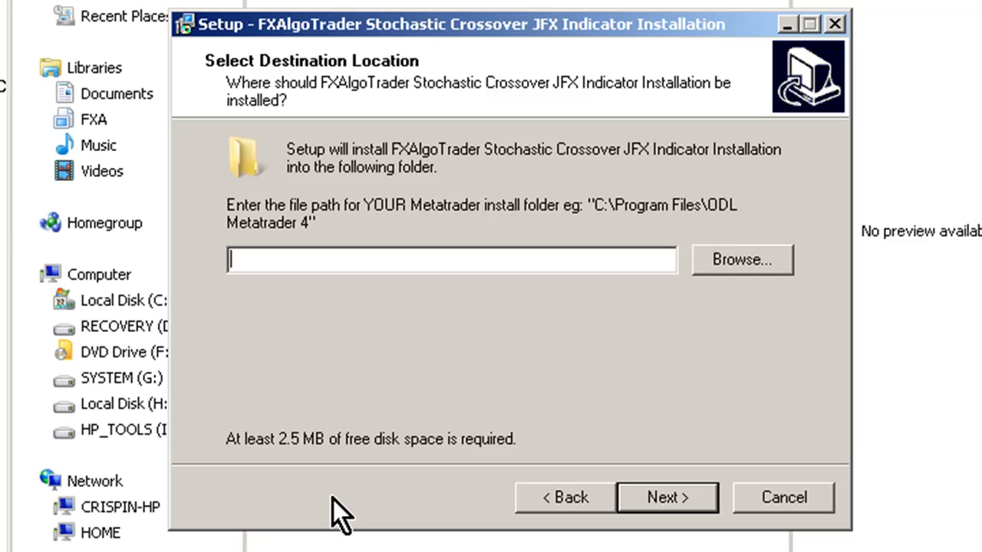
mouse_move(399, 392)
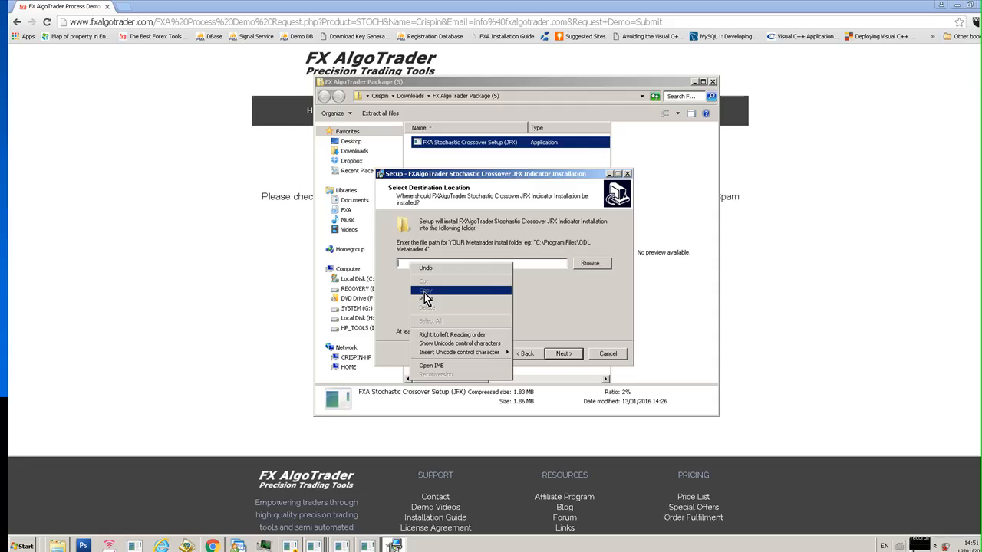
left_click(425, 299)
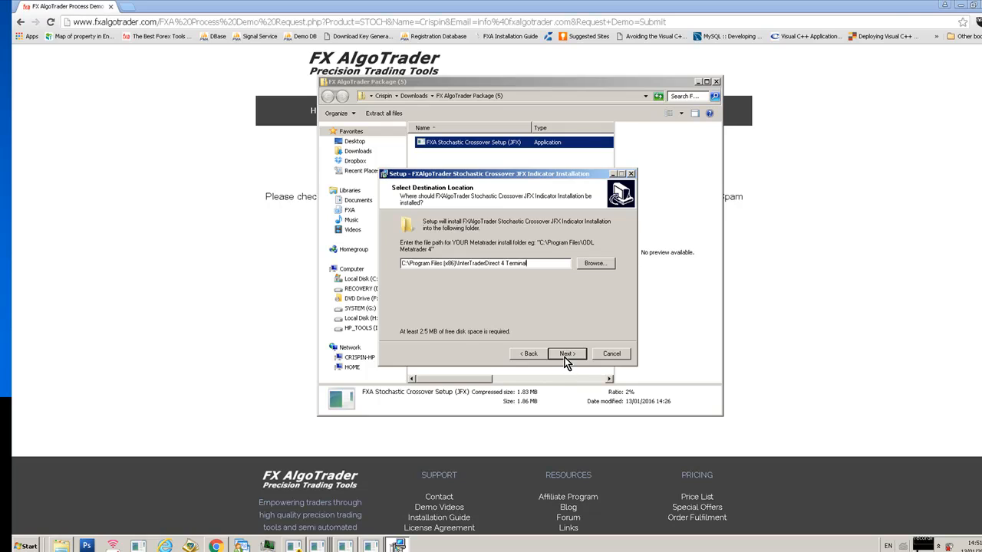
left_click(566, 353)
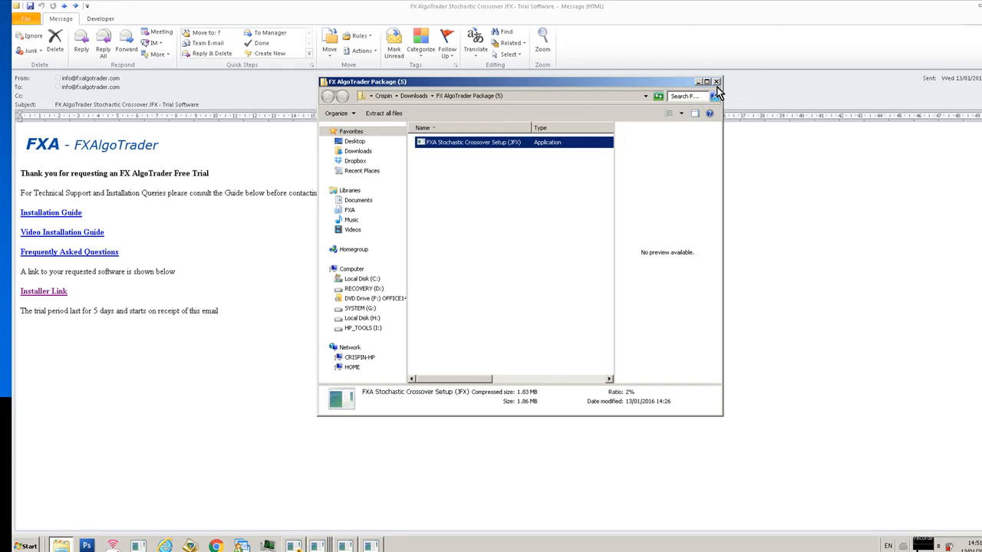
- Close the installer package Explorer window
left_click(27, 546)
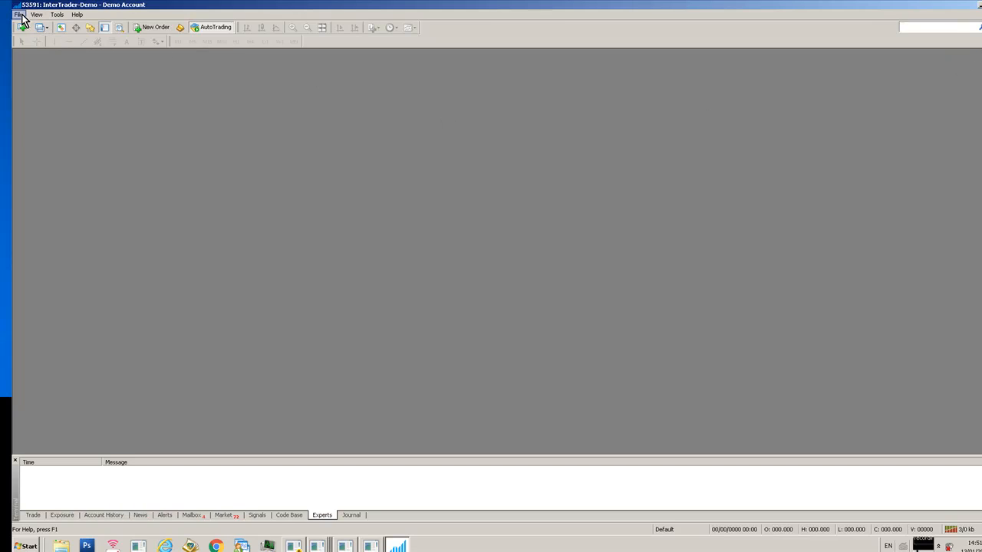
- Open a new EURUSD H1 chart and bring up its Properties to set black-on-white colours
left_click(36, 14)
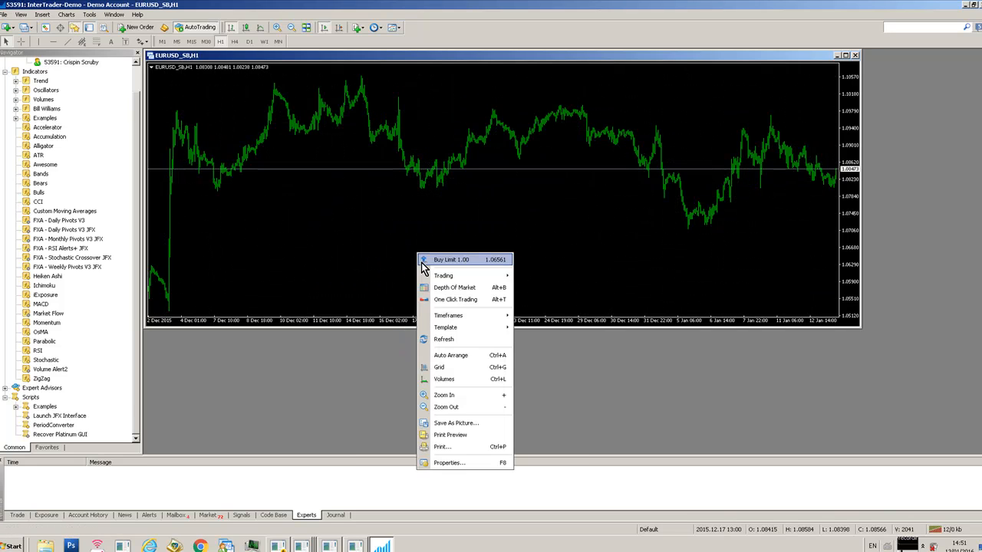
left_click(449, 462)
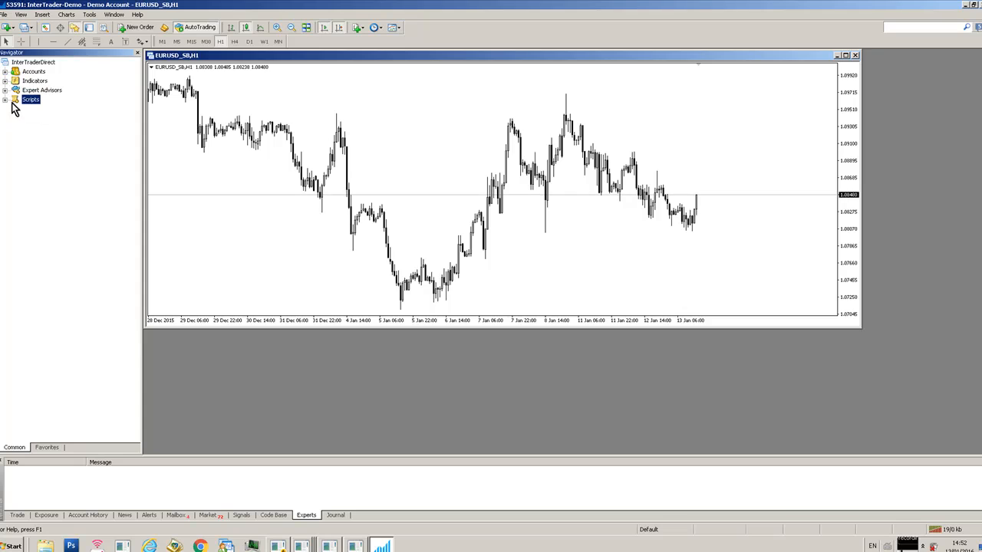
- Expand the Navigator's Indicators list and select FXA - Stochastic Crossover JFX
left_click(5, 81)
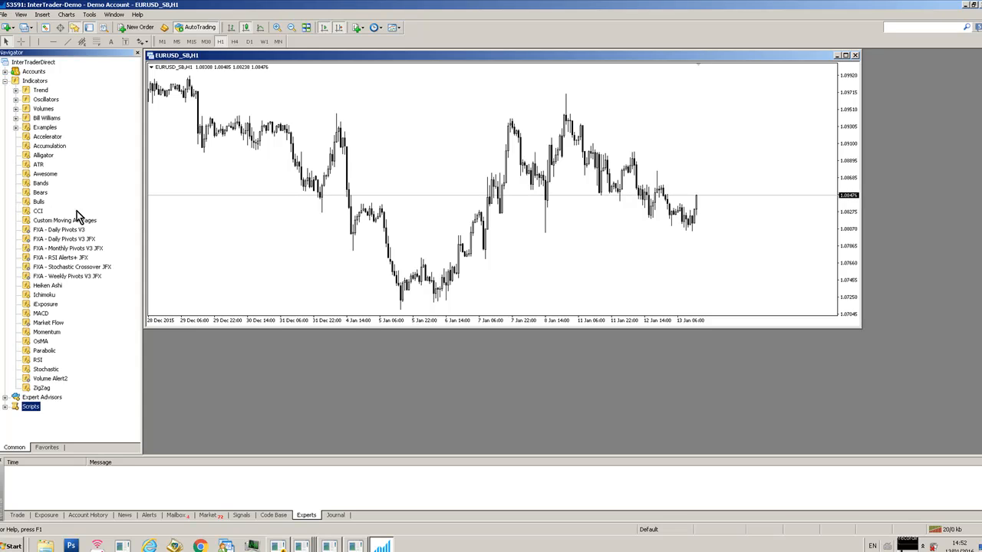
left_click(69, 266)
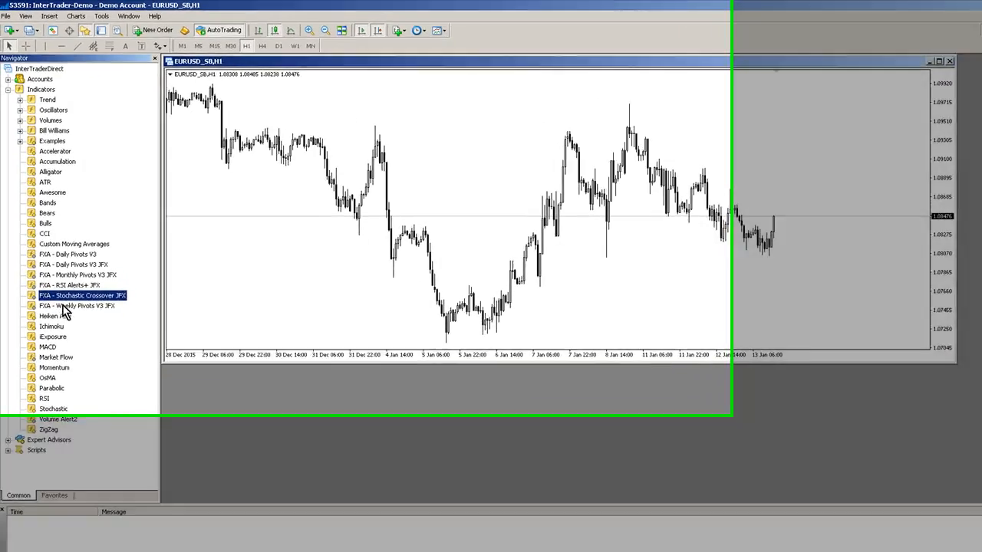
- Attach FXA - Stochastic Crossover JFX to the EURUSD chart with Allow DLL imports ticked
double_click(82, 295)
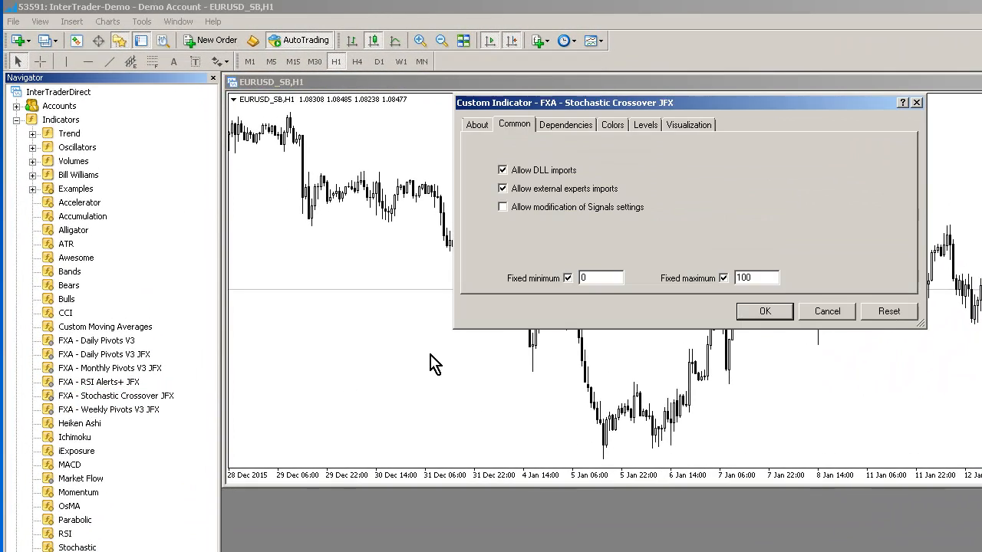
left_click(476, 124)
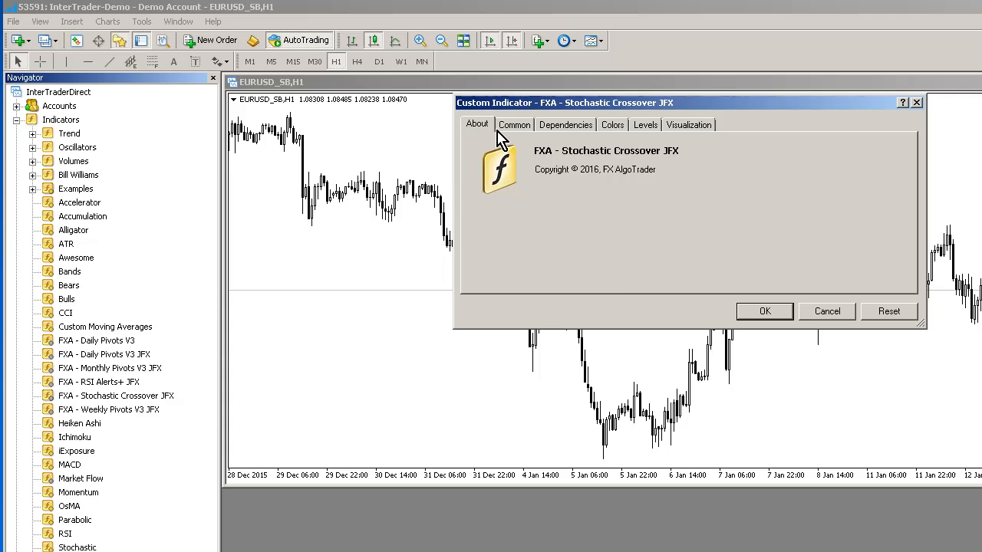
left_click(514, 124)
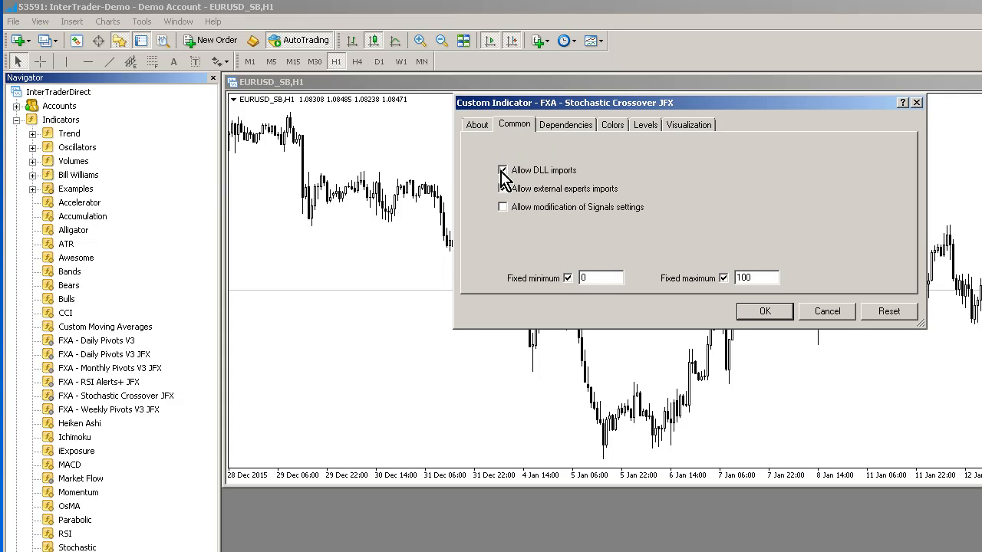
left_click(503, 188)
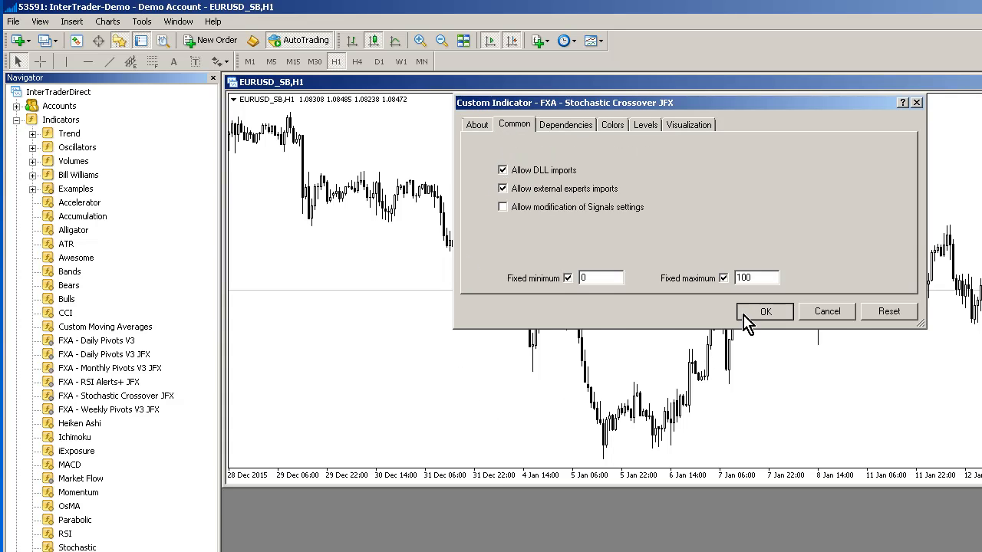
left_click(764, 311)
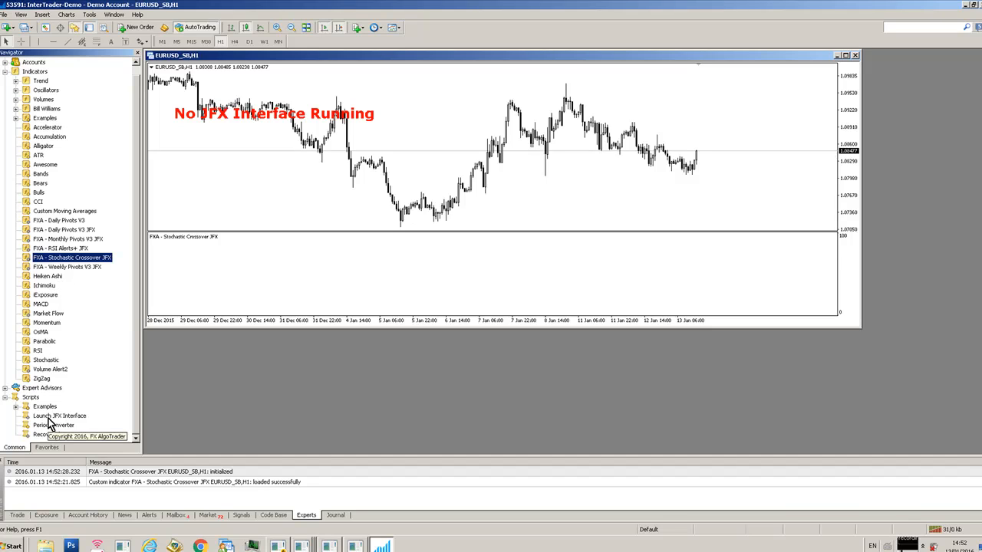
- Run the Launch JFX Interface script and submit a trial login with email 'info'
double_click(59, 415)
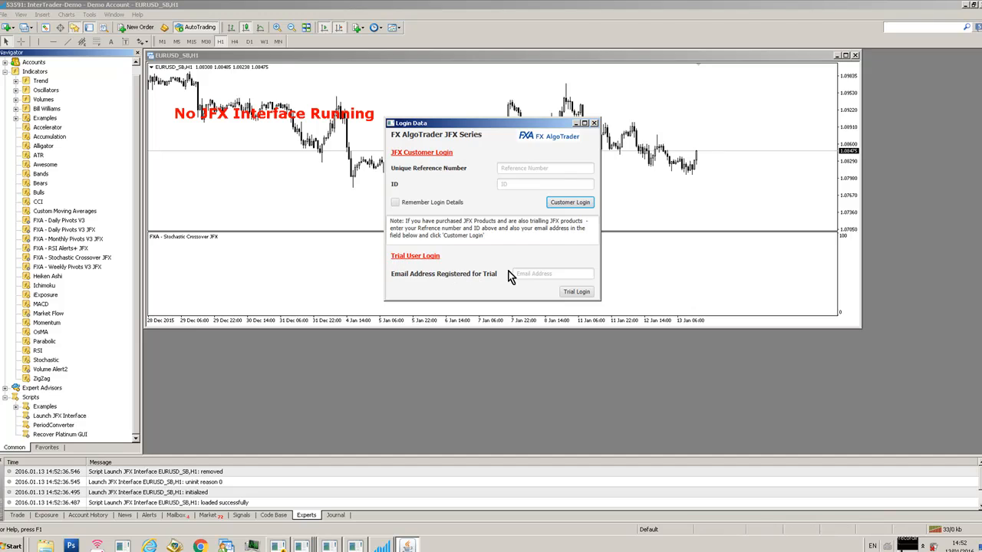
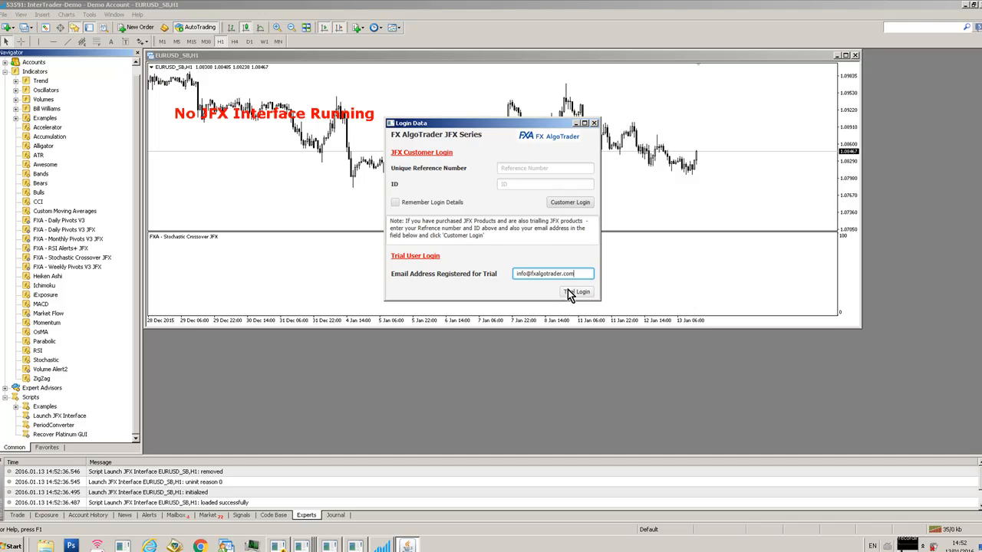
left_click(576, 293)
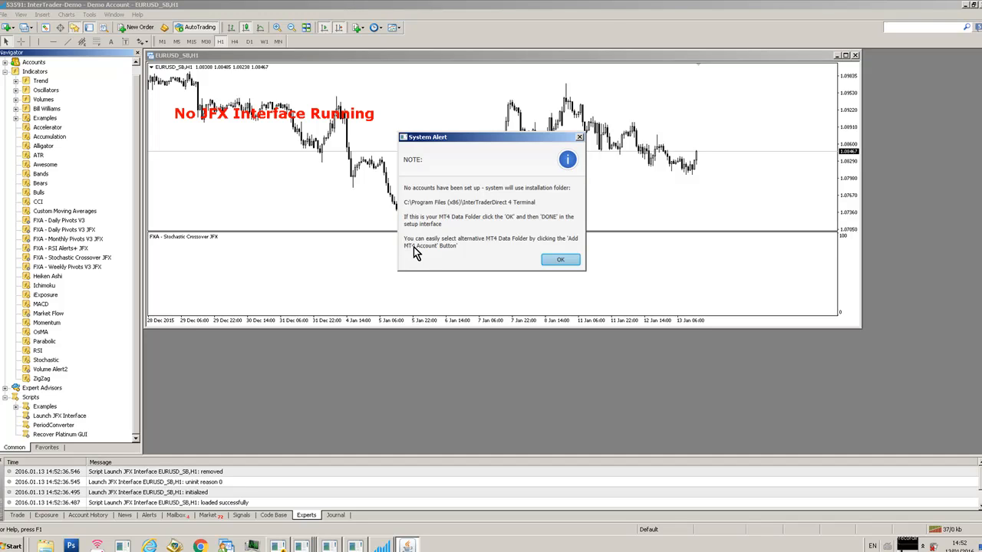
mouse_move(452, 226)
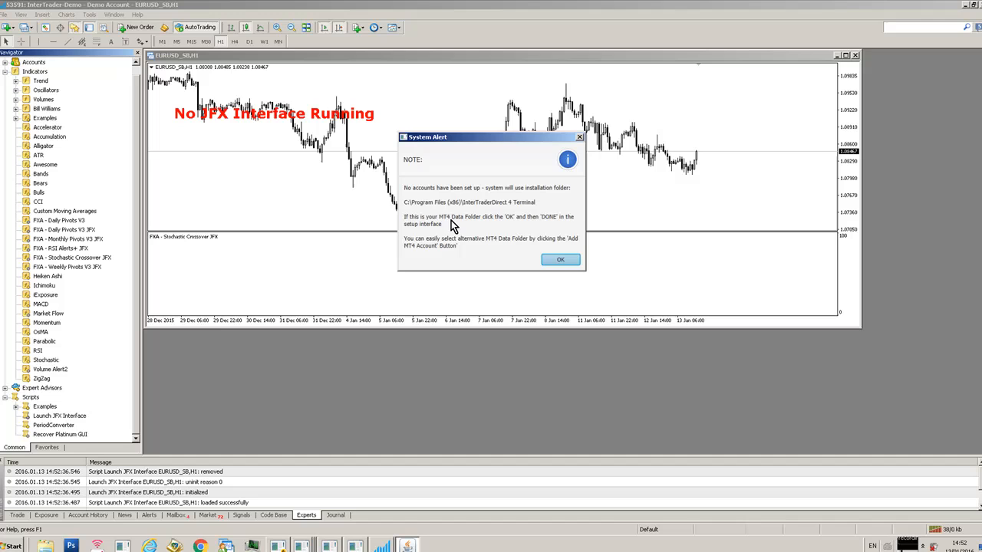
mouse_move(569, 231)
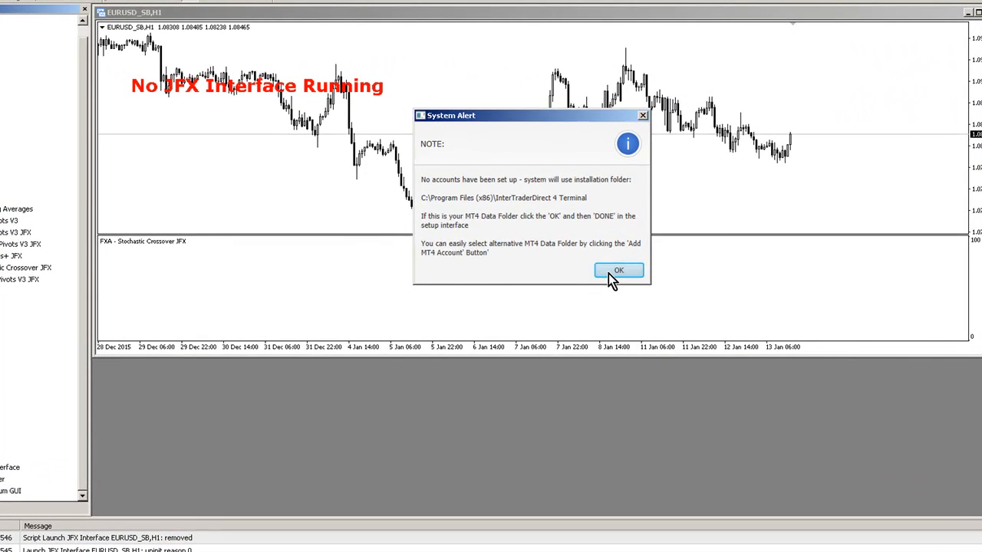
- Acknowledge the folder note so setup shows the InterTraderDirect 4 Terminal data folder
left_click(618, 271)
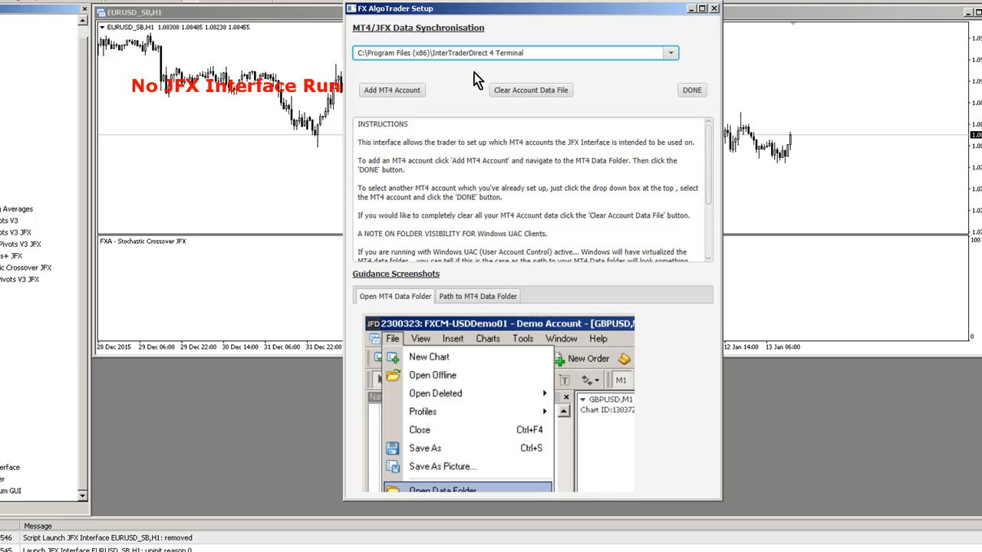
mouse_move(468, 99)
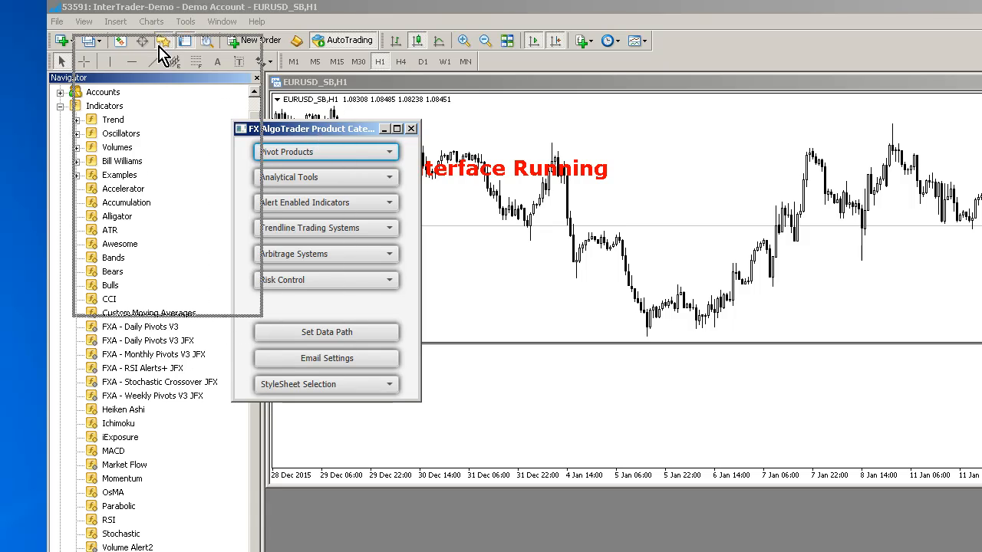
- Move the Product Catalogue aside, then place the alert panel right of the chart and enlarge it
left_click_drag(315, 128, 133, 28)
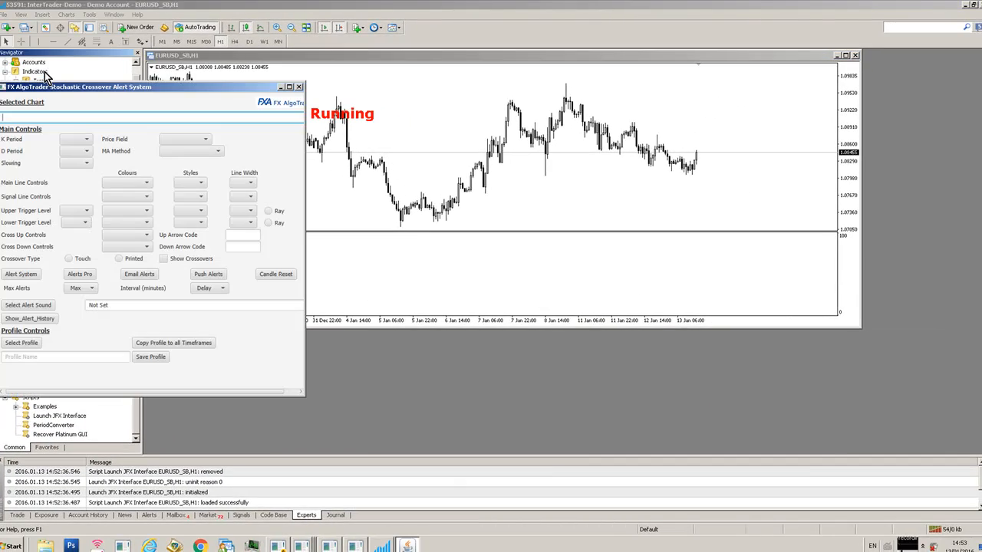
left_click_drag(77, 86, 648, 86)
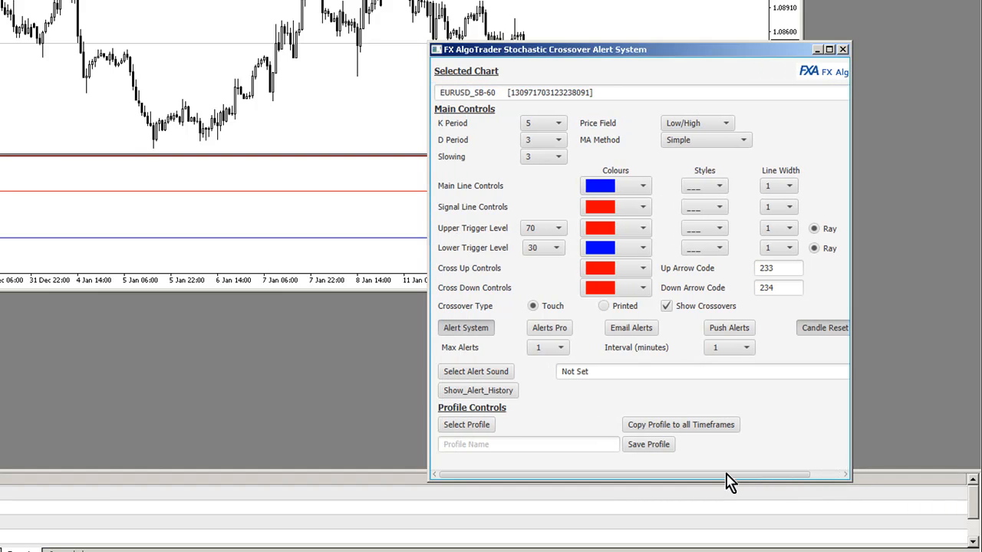
mouse_move(858, 493)
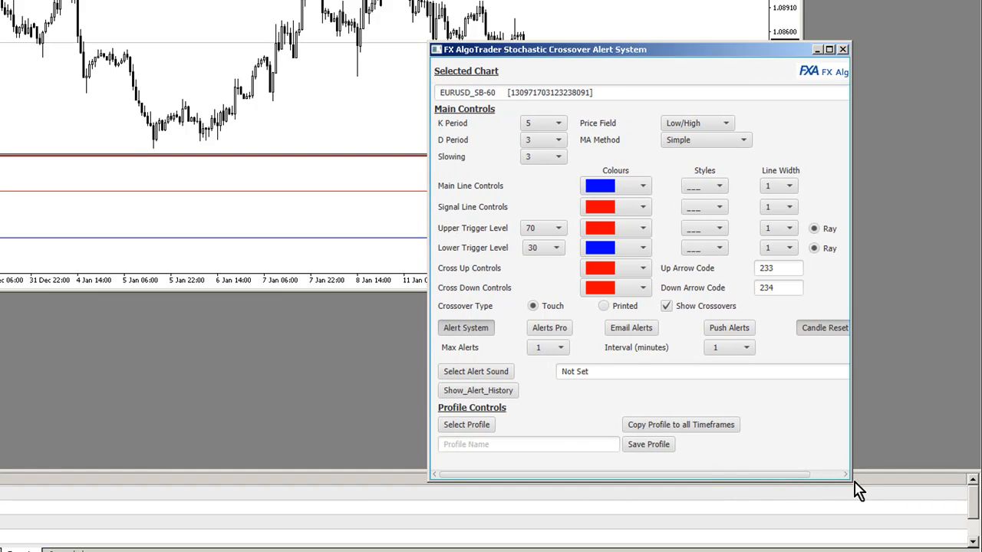
left_click_drag(847, 479, 889, 518)
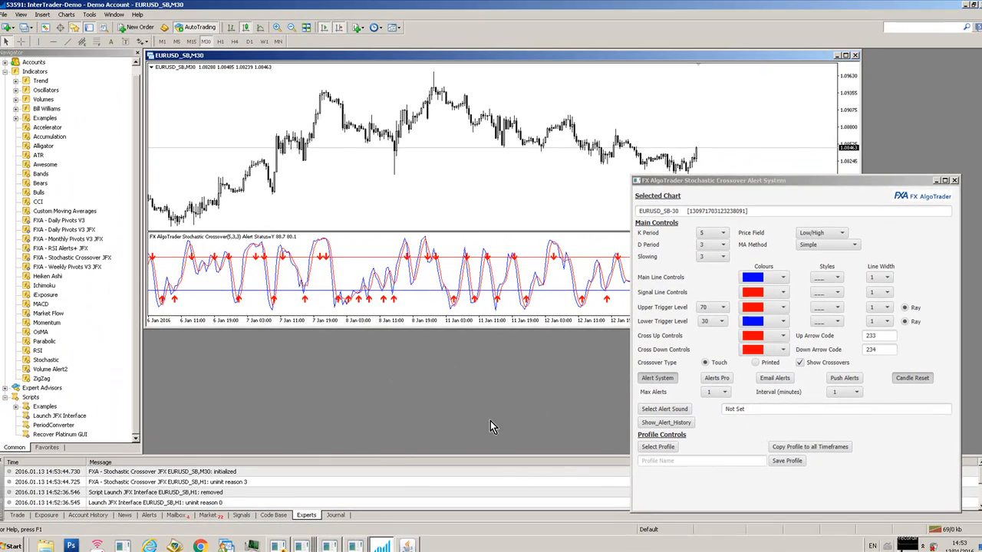
mouse_move(729, 257)
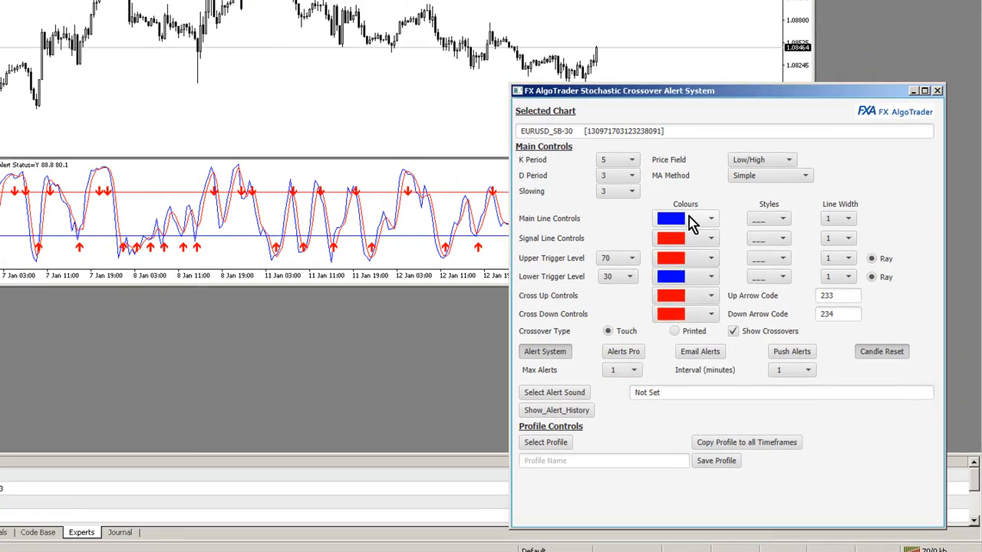
- Make the main line dark blue and thicker, with trigger levels 85 and 15
left_click(685, 219)
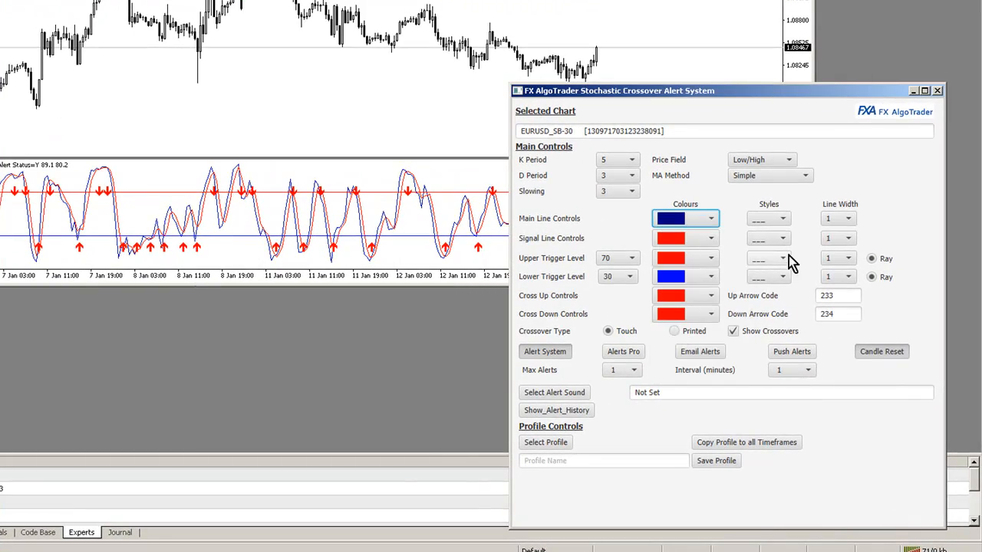
left_click(768, 218)
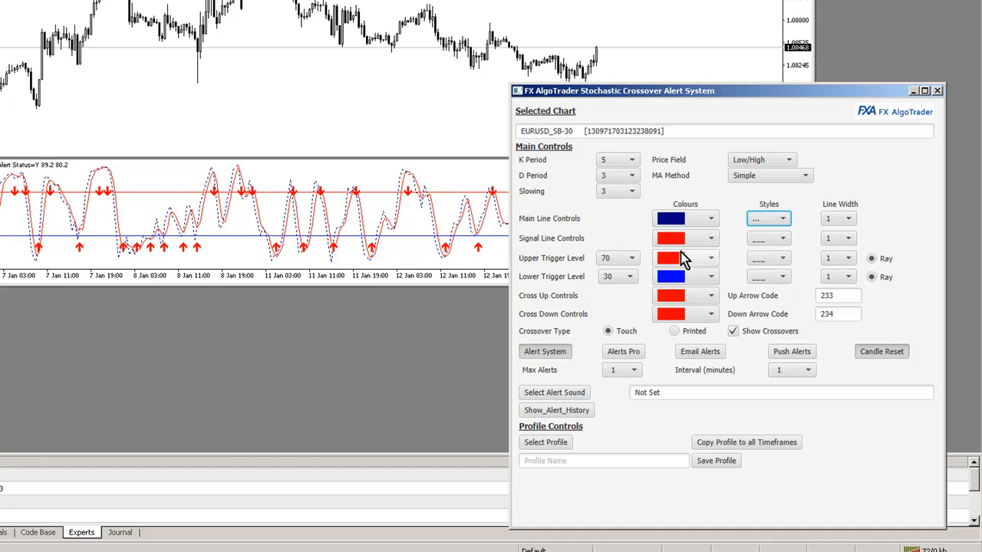
left_click(847, 217)
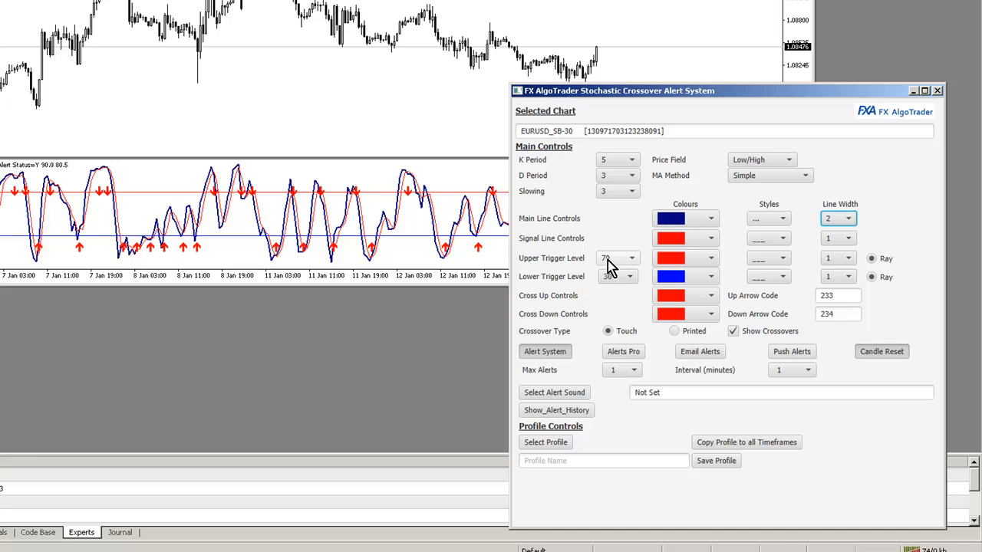
left_click(632, 258)
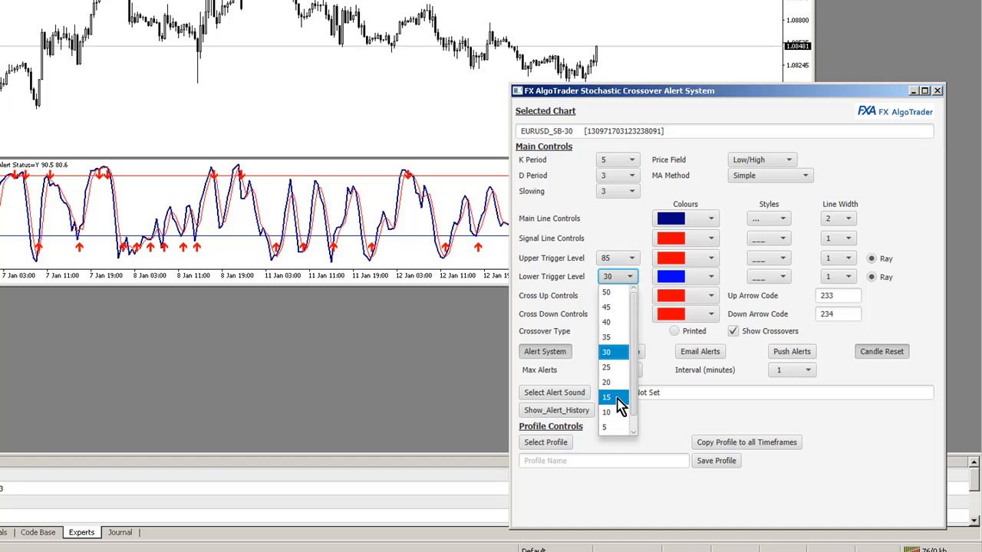
left_click(606, 397)
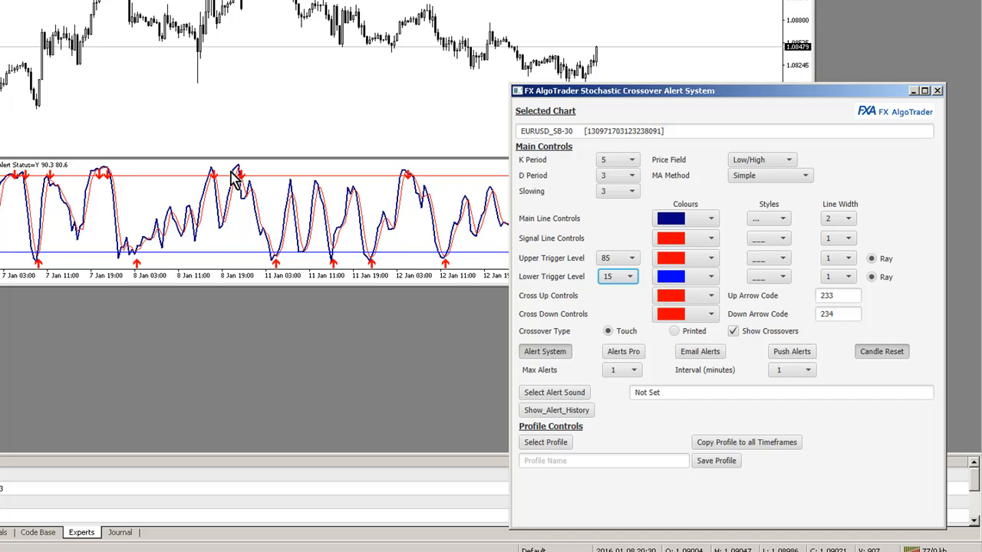
- Toggle the crossover arrows off and back on, then start choosing an alert sound
left_click(732, 330)
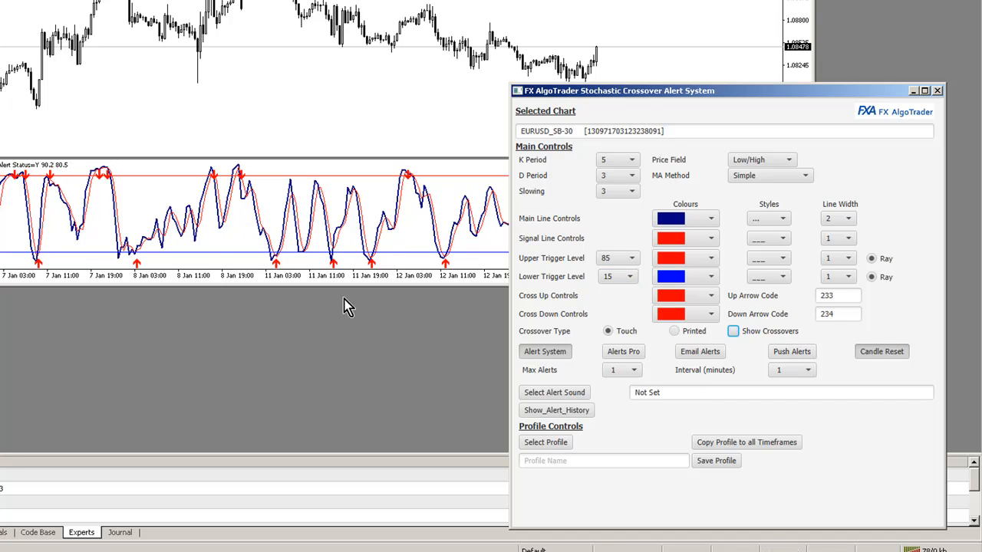
left_click(733, 330)
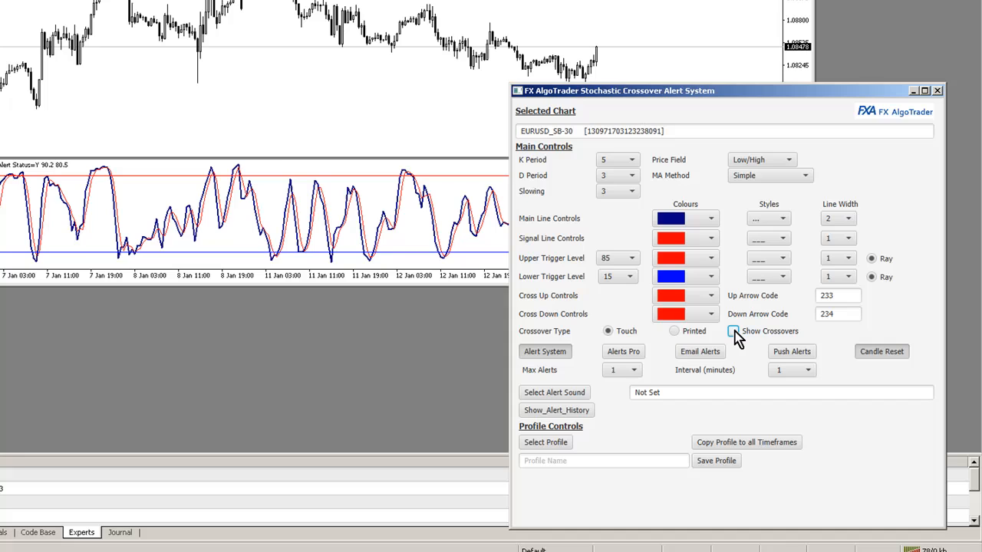
left_click(732, 331)
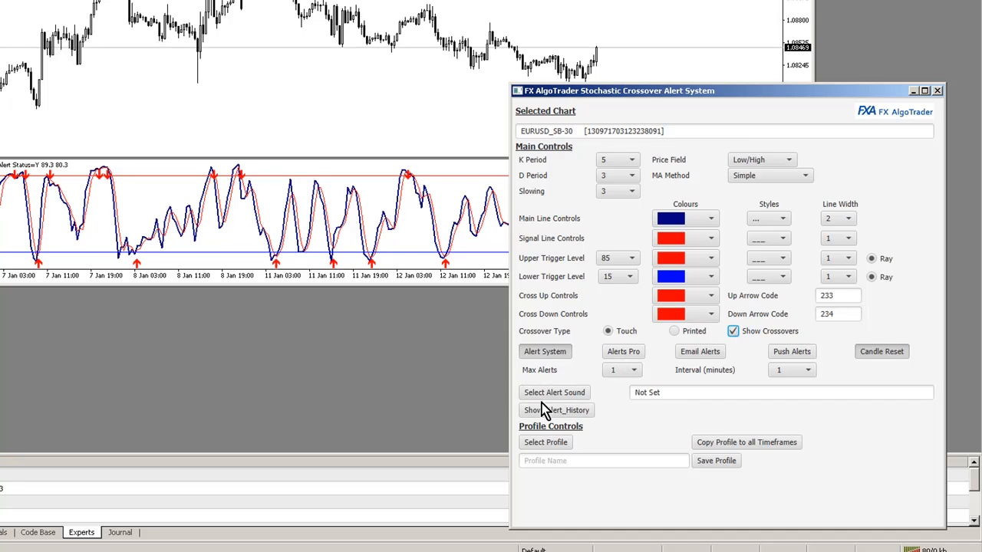
left_click(553, 392)
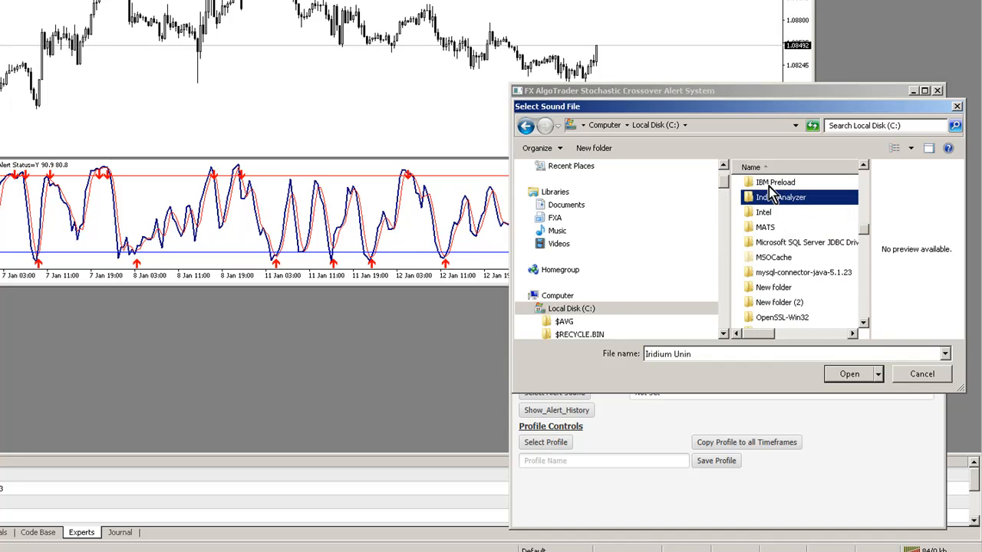
- Browse through IBM Preload and Program Files to the sounds folder and pick alert2.wav
double_click(775, 182)
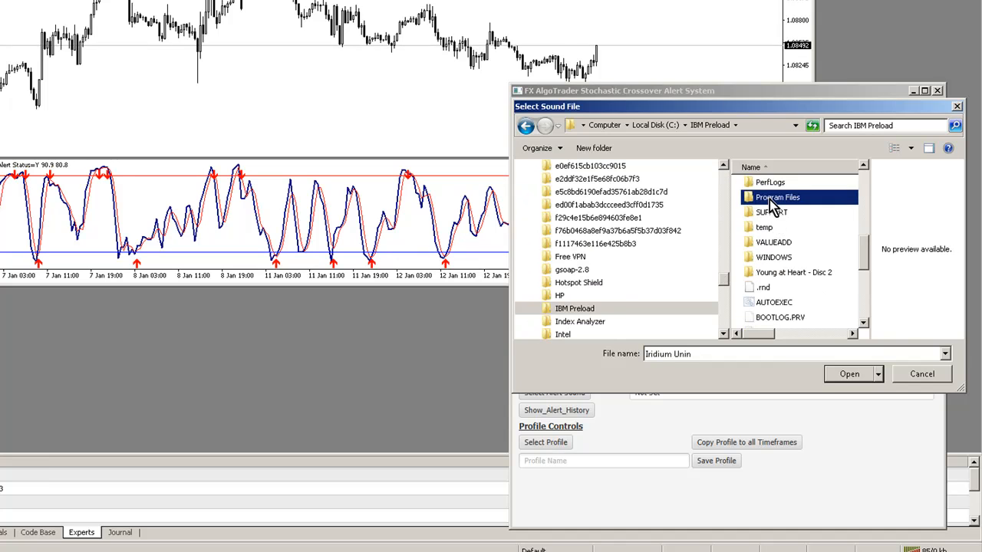
double_click(776, 197)
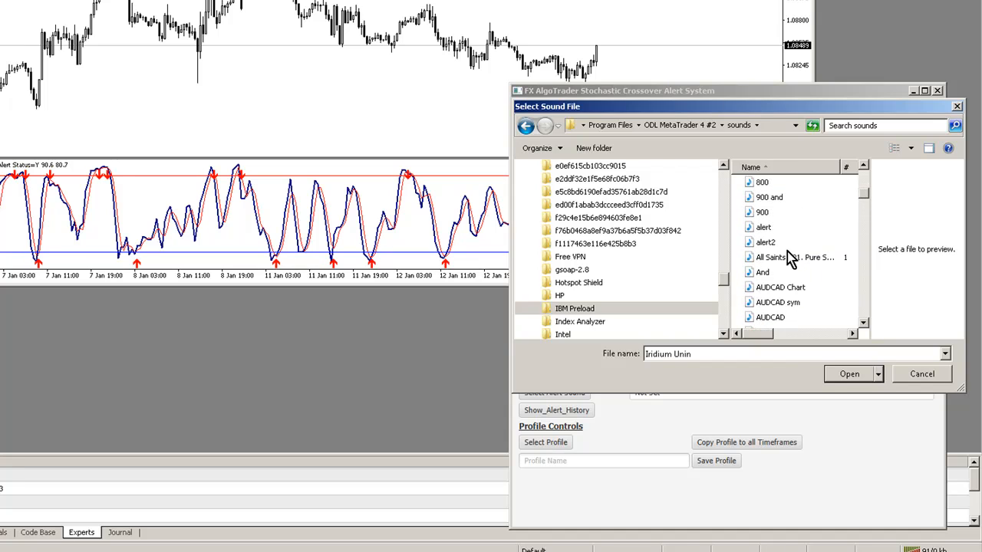
left_click(765, 242)
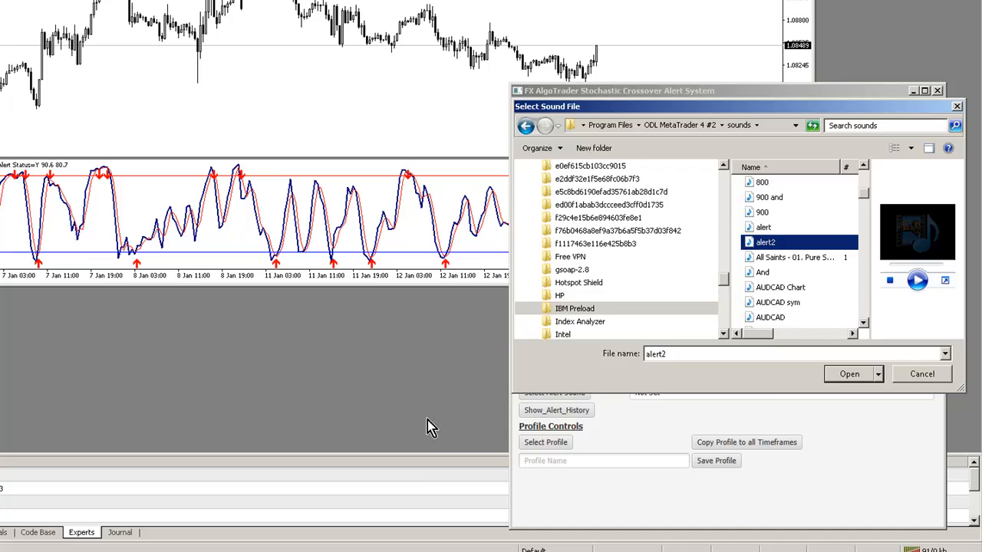
left_click(849, 374)
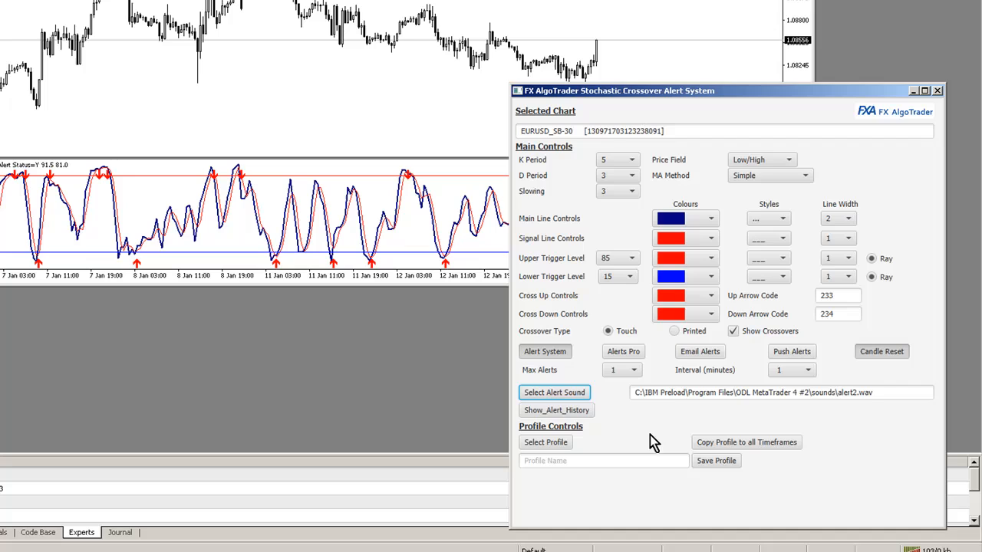
mouse_move(335, 341)
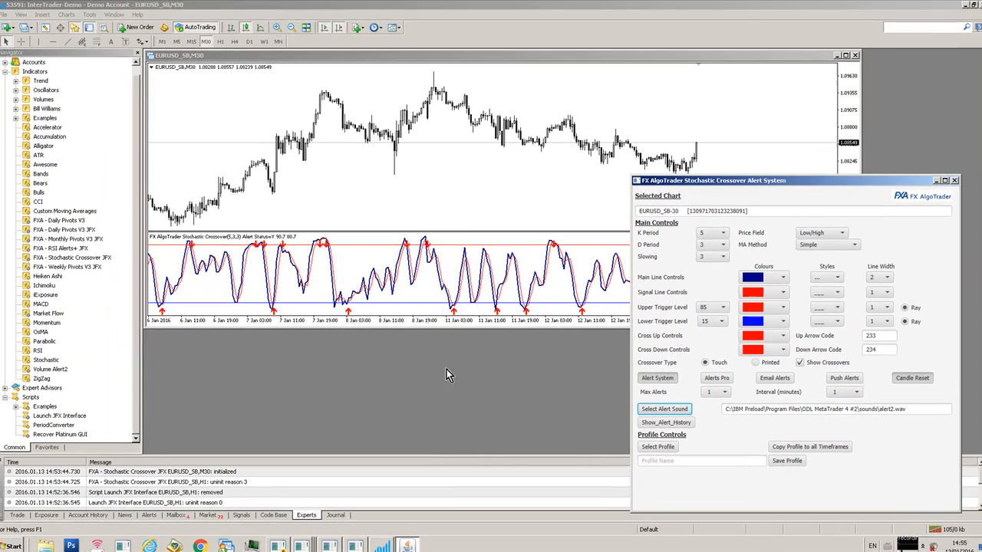
mouse_move(569, 424)
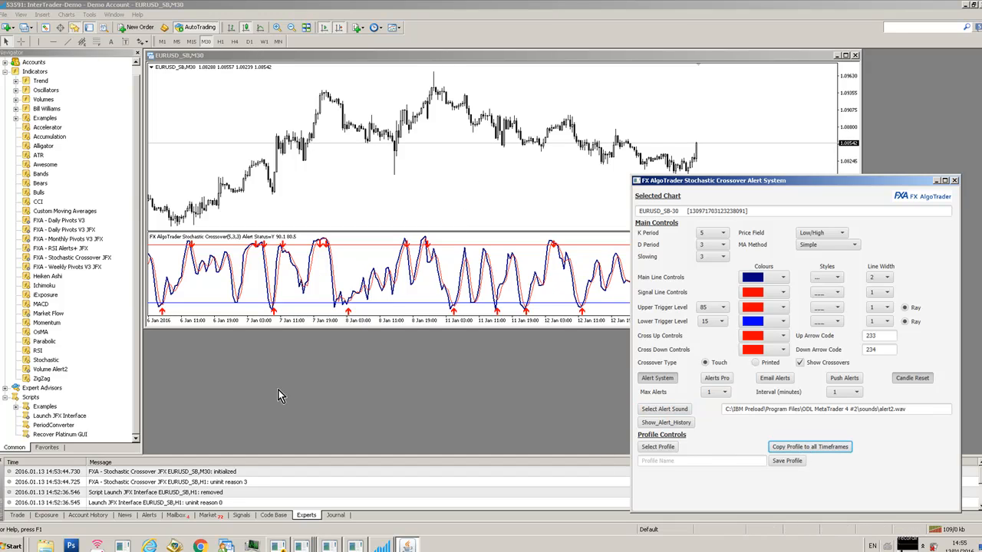
- Switch the EURUSD chart from H1 to M1 and back to H1
left_click(220, 42)
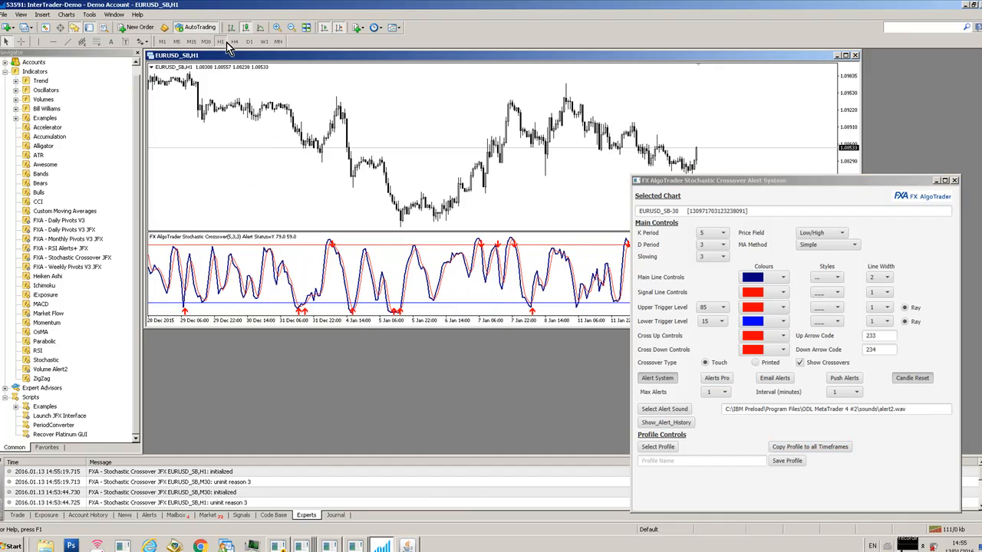
left_click(277, 42)
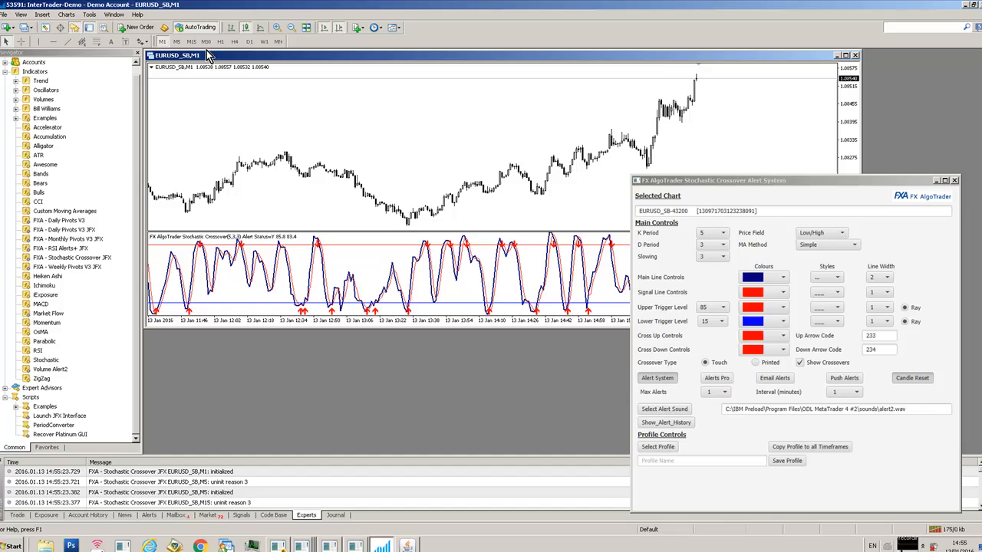
left_click(221, 41)
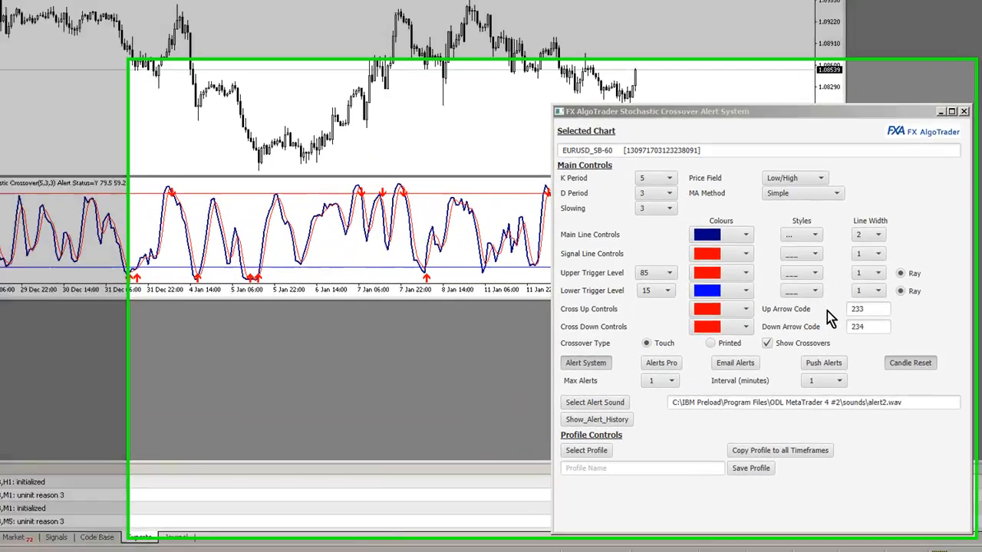
- Set the Signal Line width to 3 and save the settings as profile 'hourly'
left_click(872, 223)
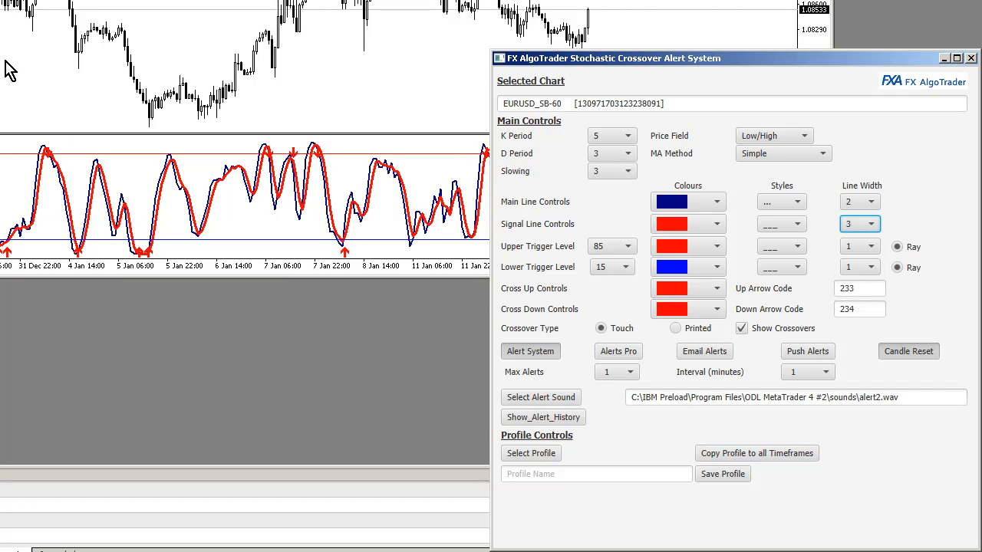
mouse_move(376, 10)
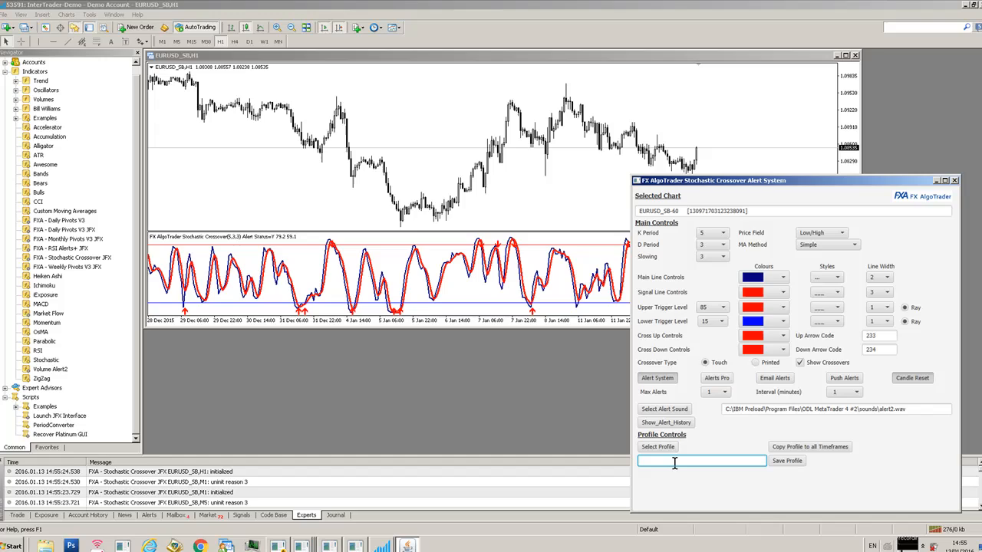
type("hourly")
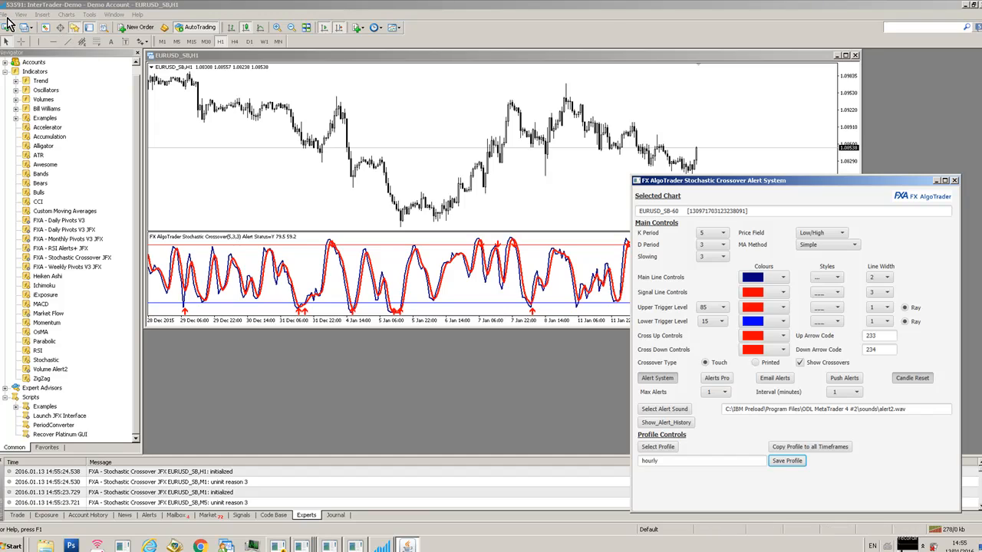
left_click(4, 14)
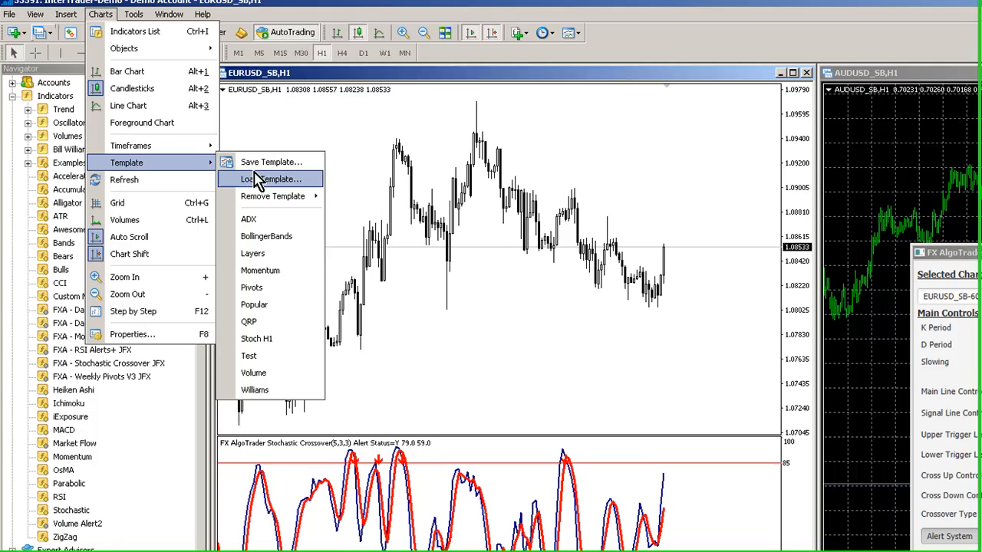
- Save the chart template as 'hourly', then switch to the AUDUSD hourly chart
left_click(271, 161)
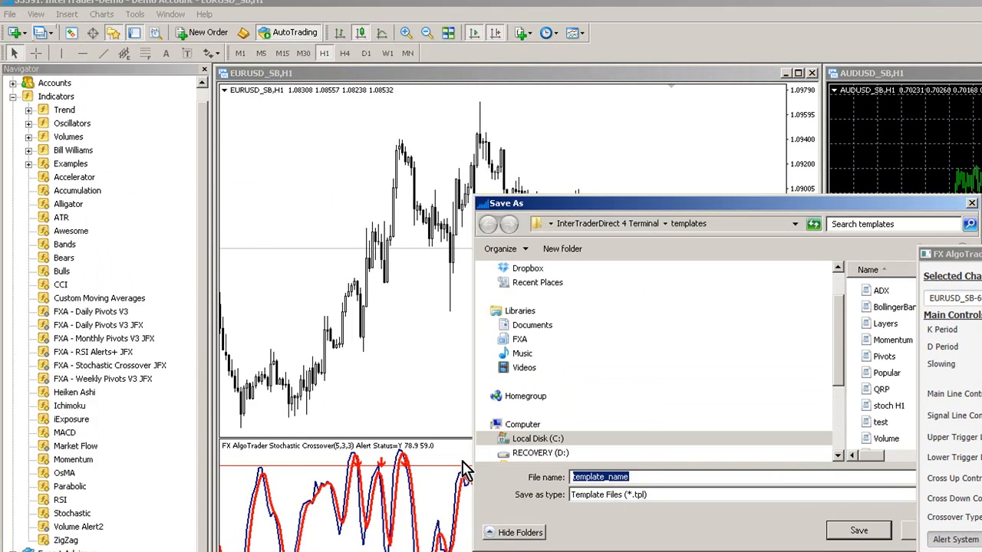
type("hourly")
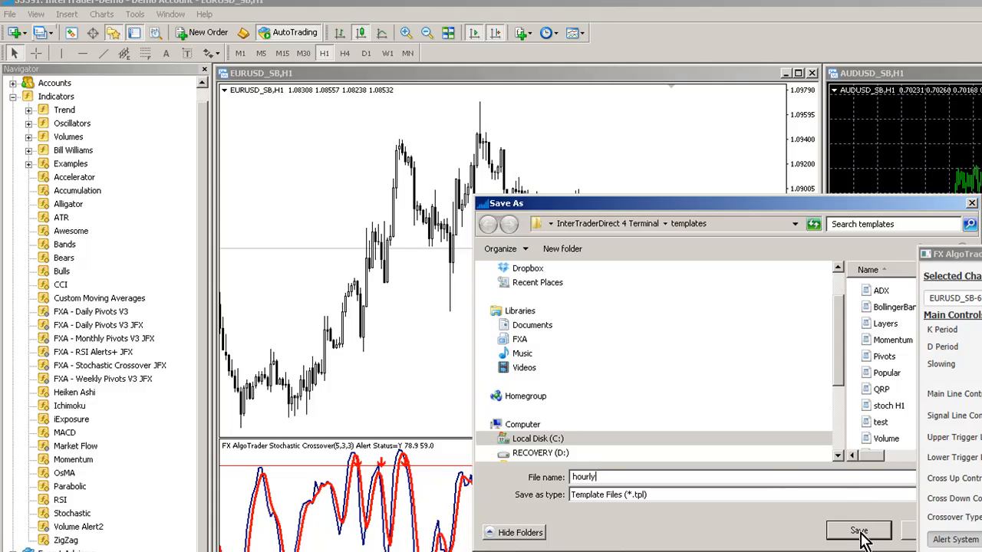
left_click(858, 530)
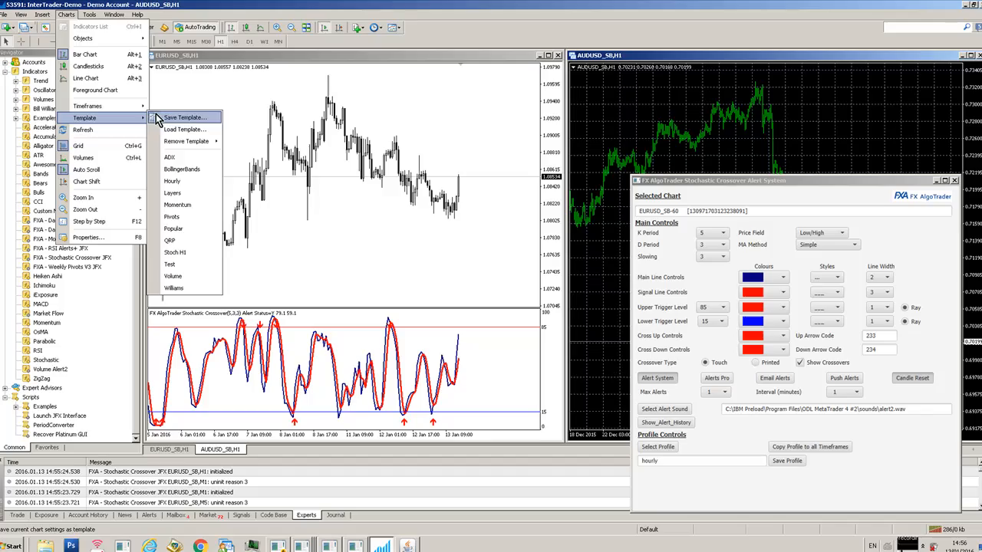
left_click(184, 117)
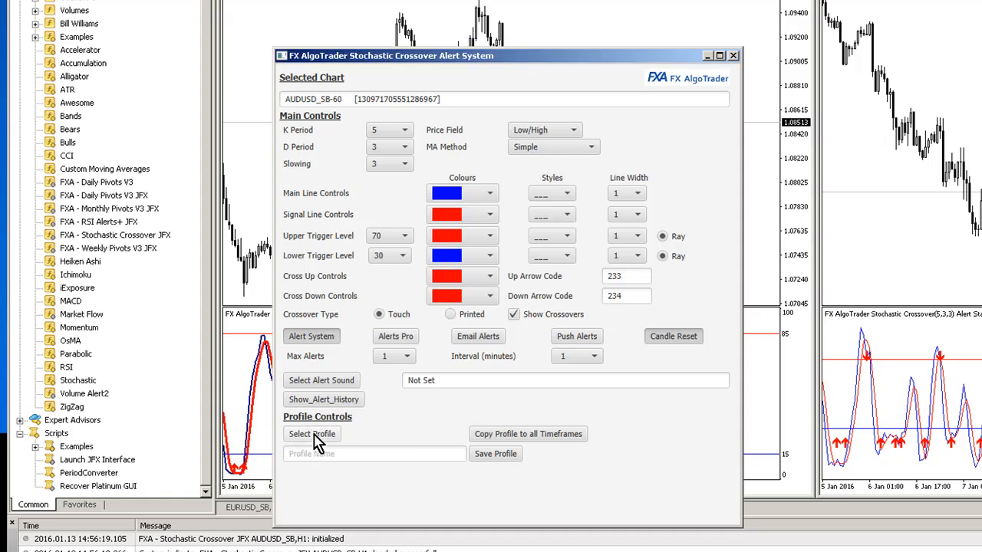
- Load the saved 'hourly' profile onto the AUDUSD hourly chart
left_click(311, 433)
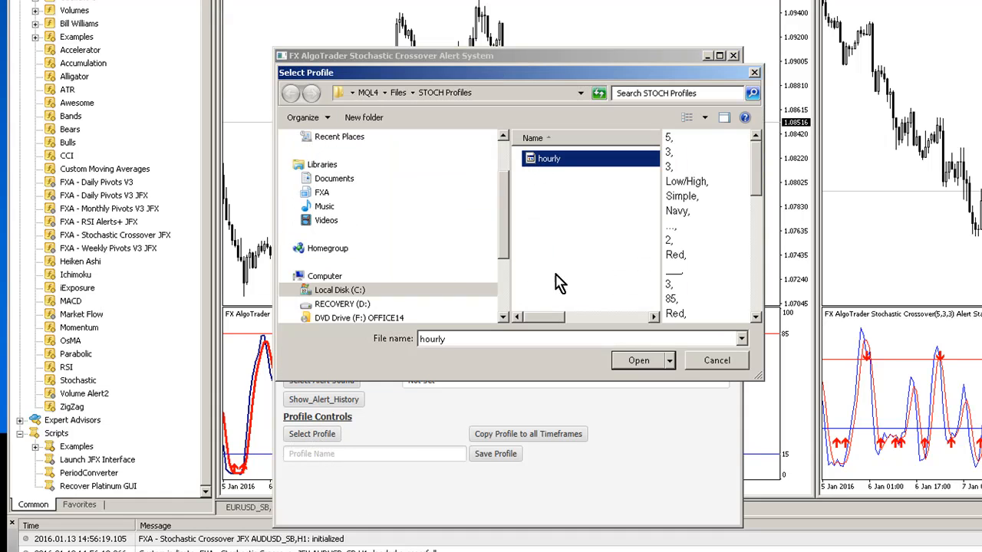
left_click(638, 360)
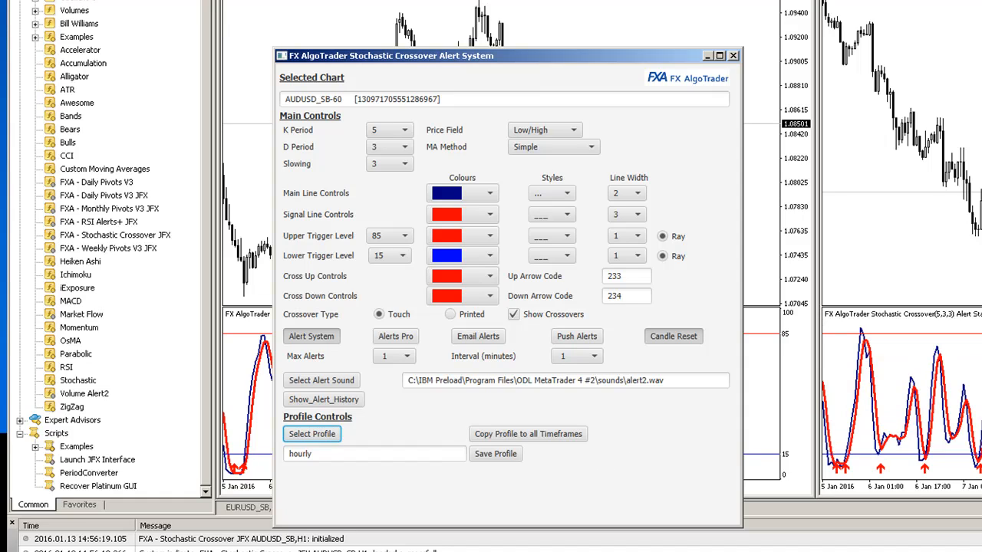
mouse_move(847, 466)
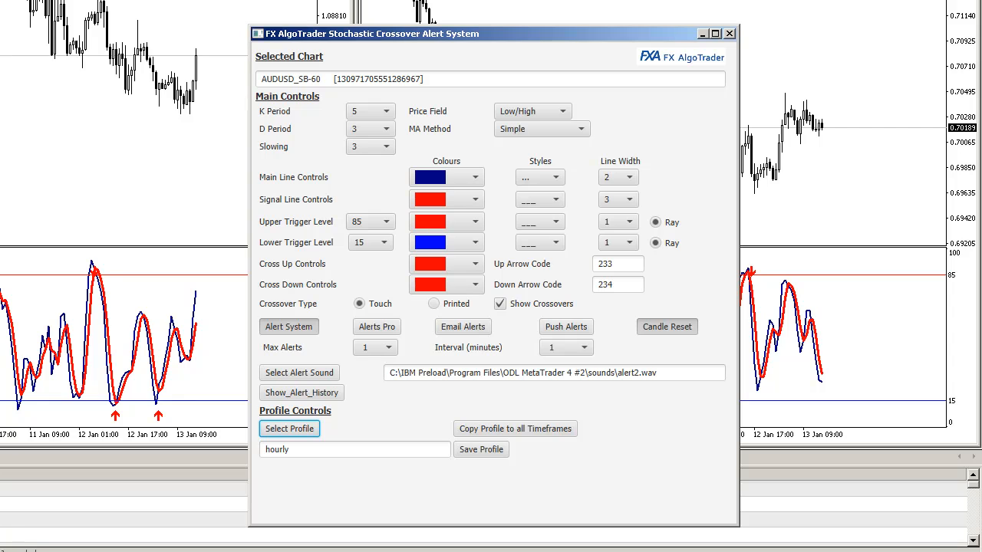
mouse_move(405, 39)
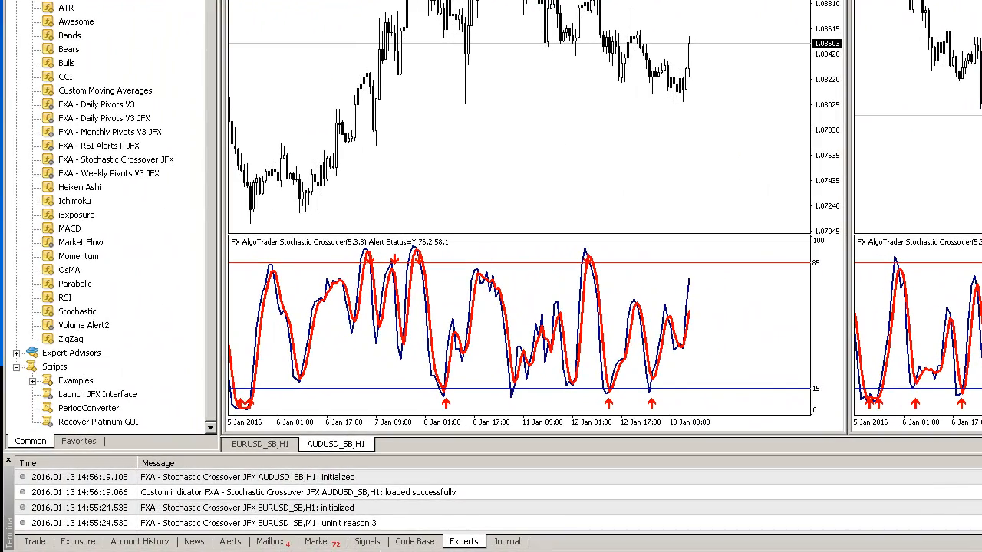
mouse_move(629, 303)
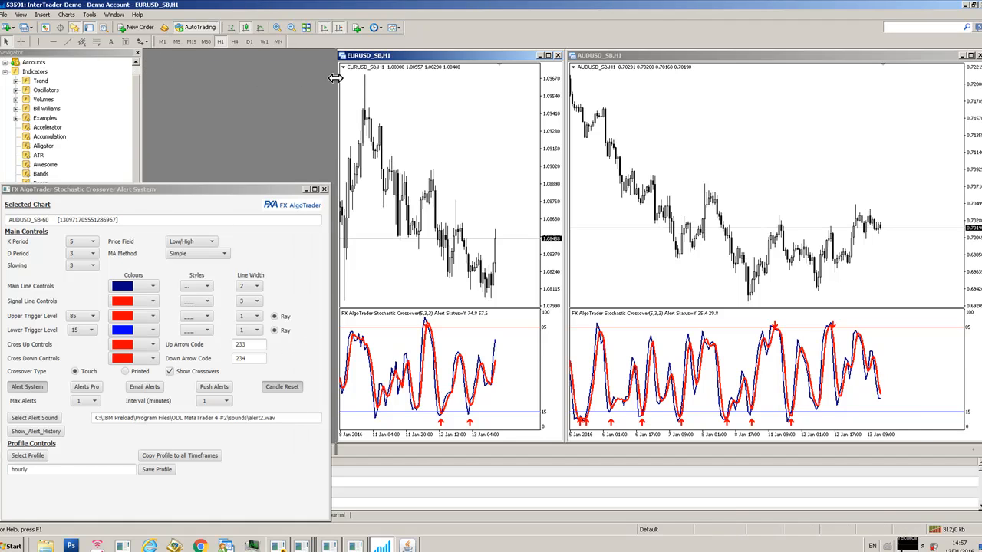
- Tile the chart windows vertically and set the EURUSD Signal Line width to 1
left_click(114, 13)
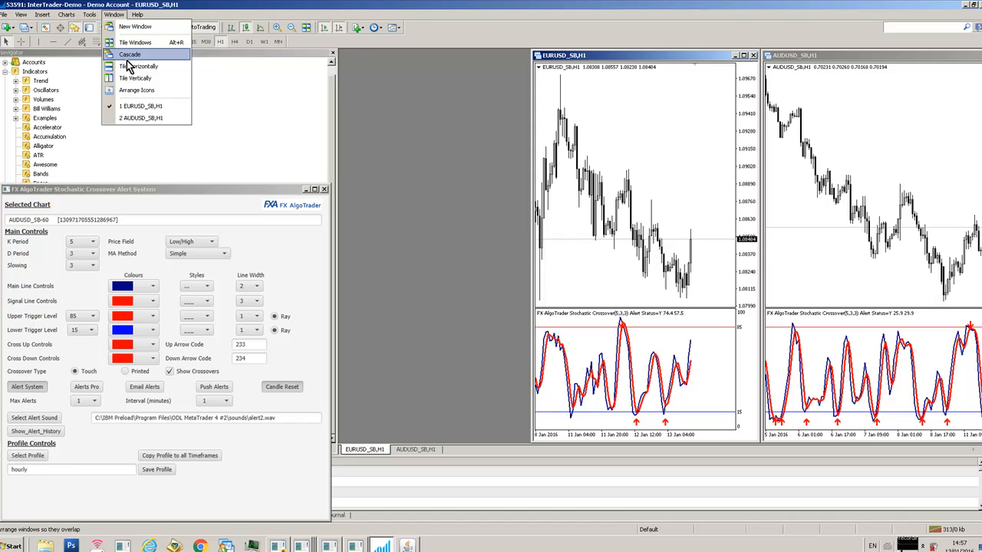
left_click(129, 54)
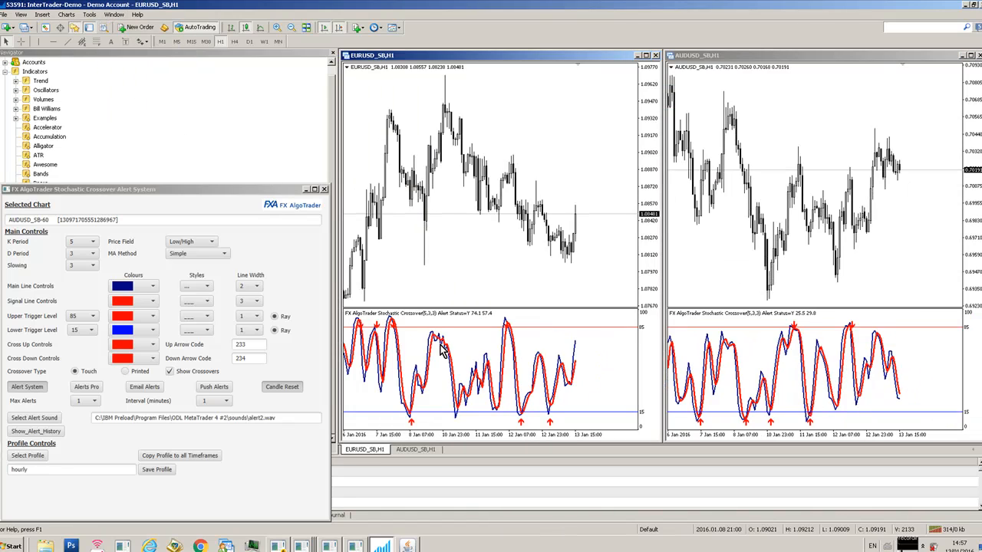
mouse_move(706, 142)
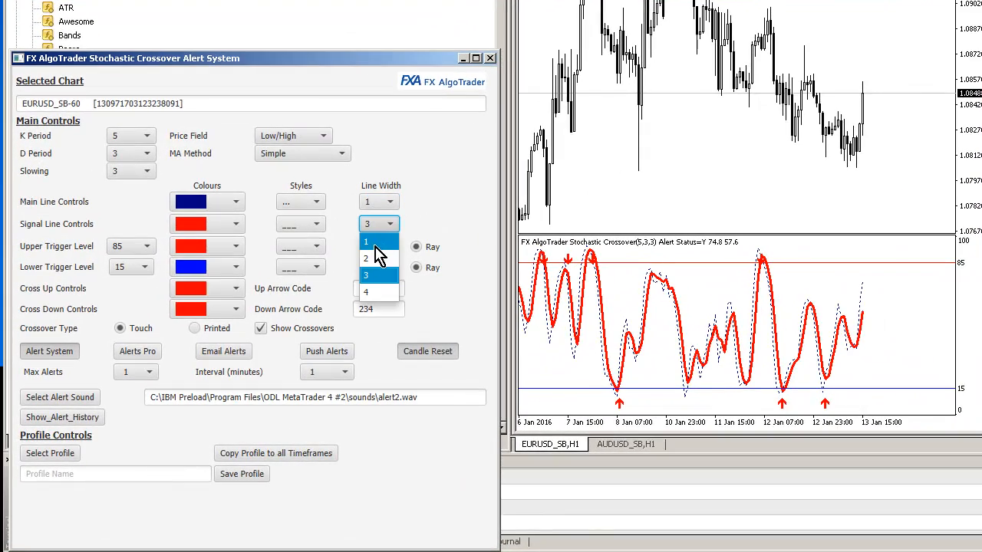
left_click(366, 240)
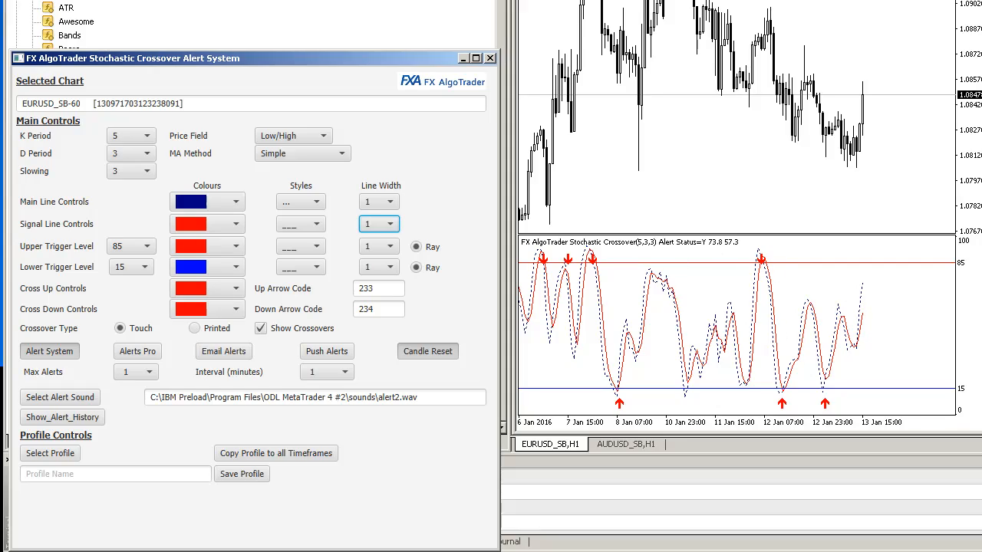
- Set the AUDUSD chart's Lower Trigger Level to 5
left_click(625, 444)
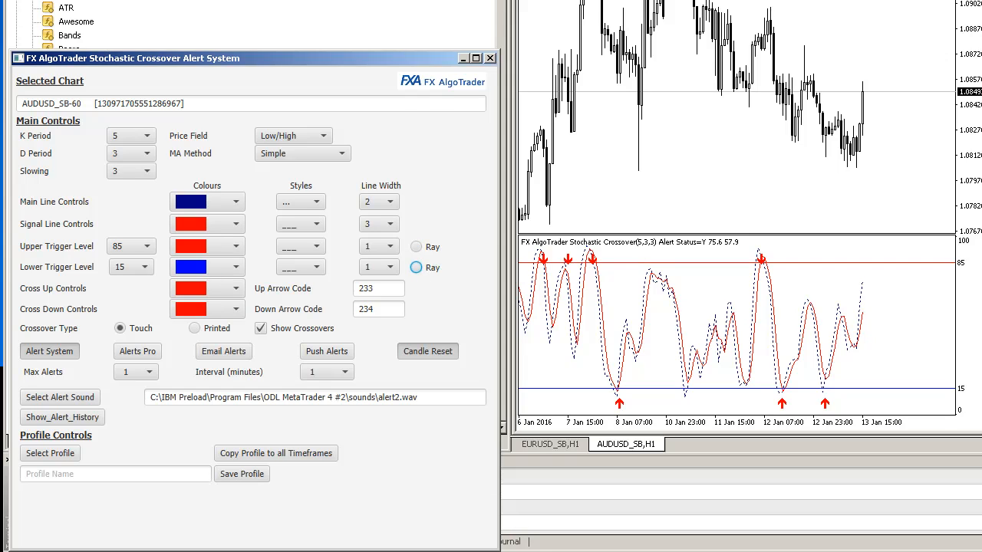
left_click(146, 246)
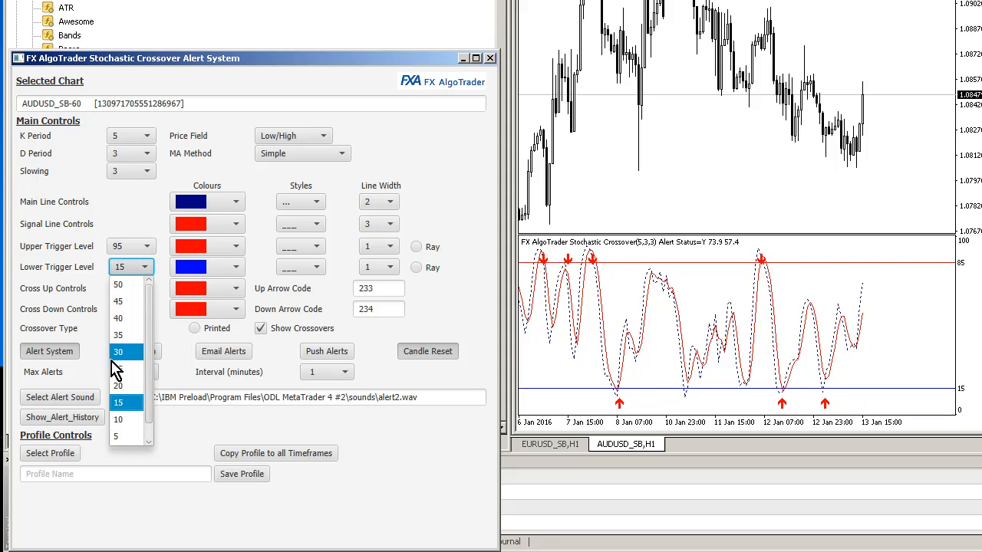
left_click(118, 435)
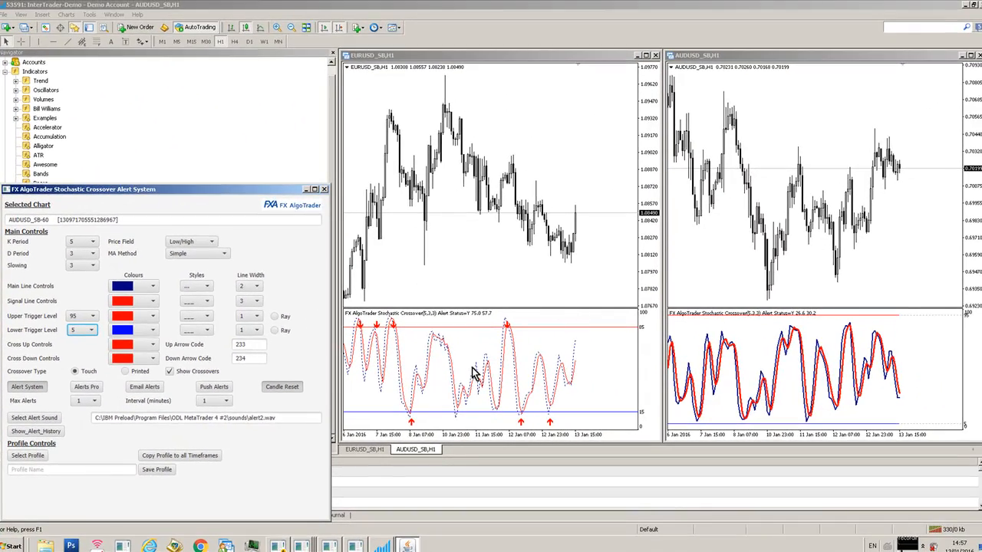
right_click(476, 230)
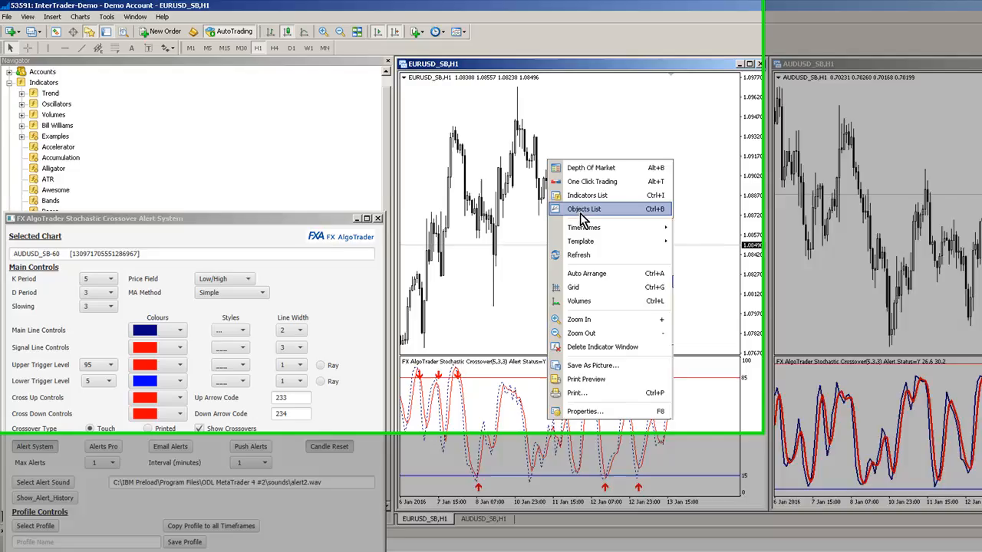
left_click(586, 411)
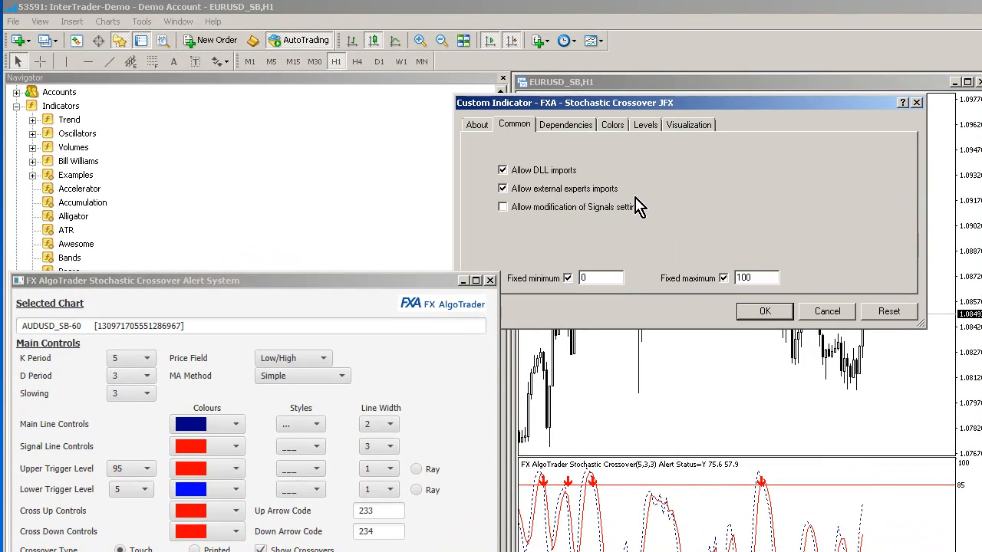
left_click(565, 124)
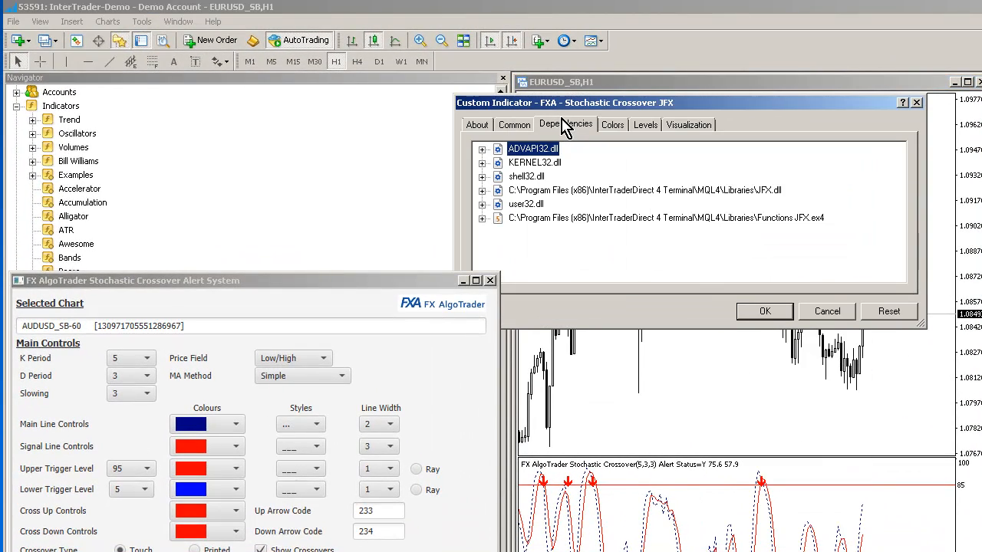
left_click(514, 124)
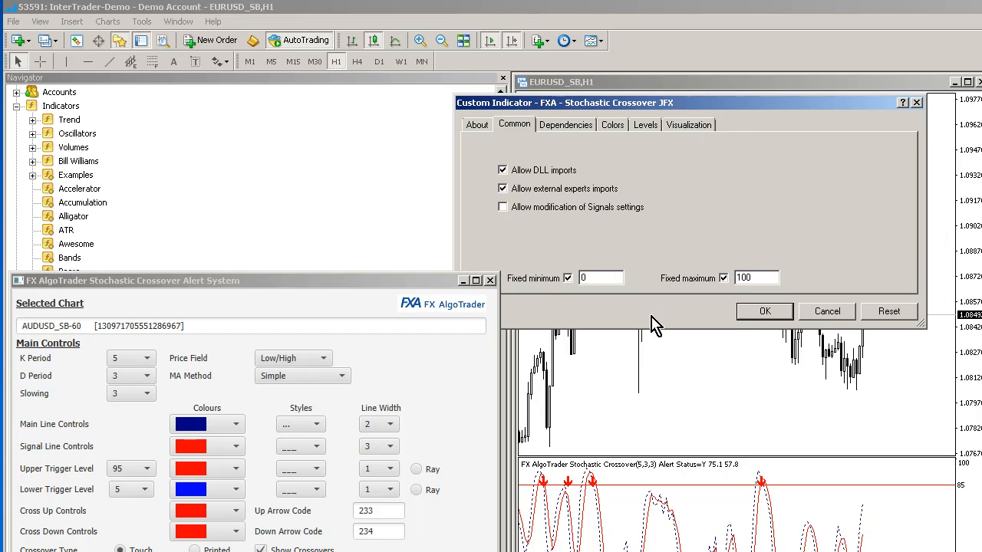
mouse_move(834, 320)
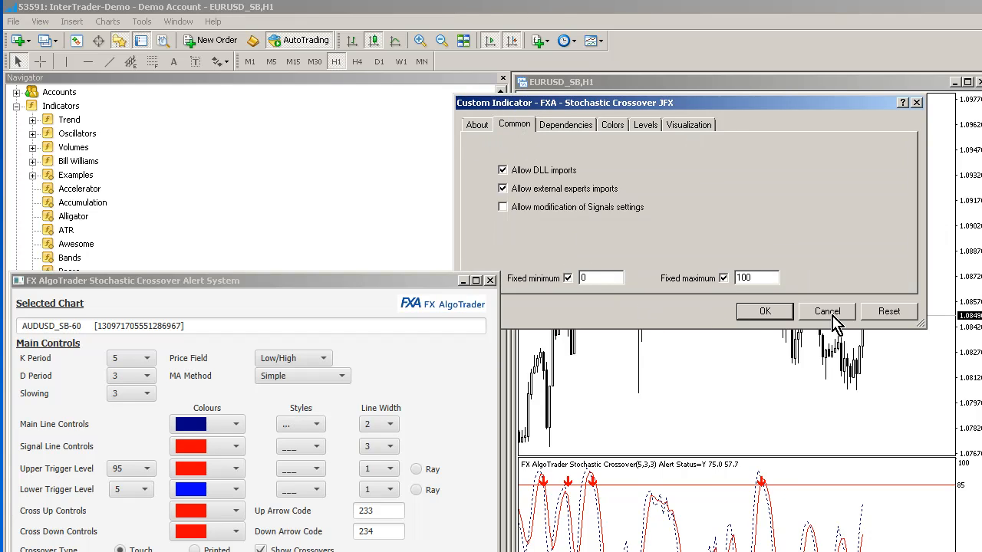
left_click(827, 310)
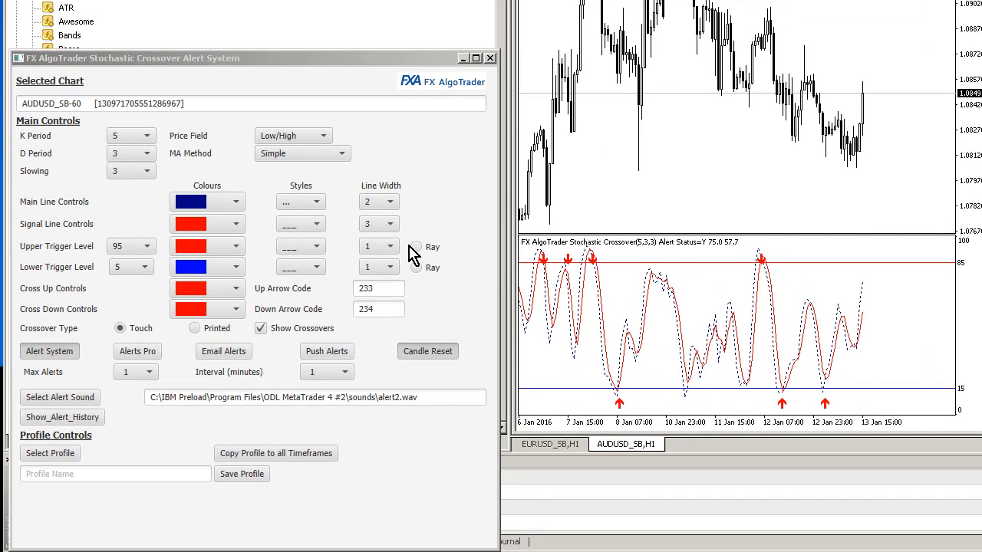
left_click(550, 444)
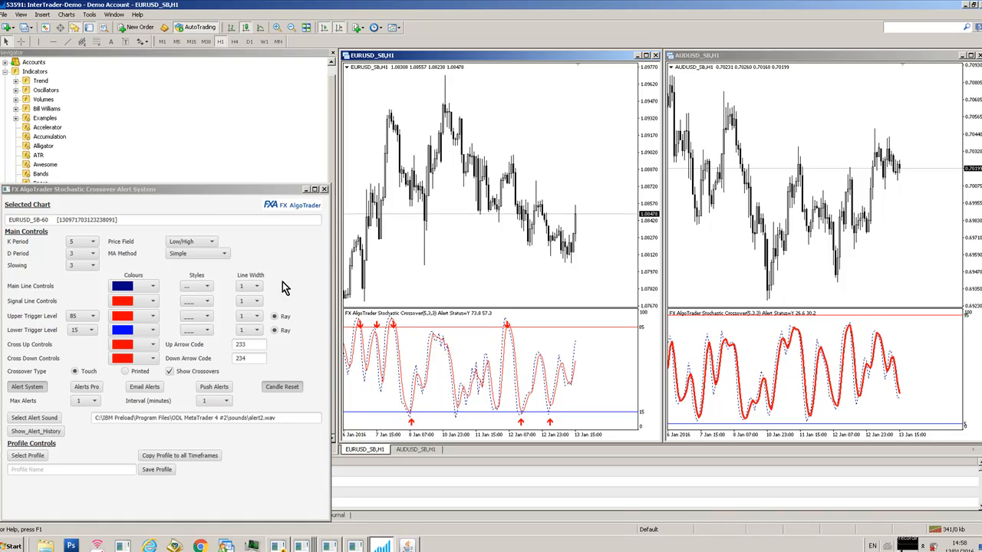
- Set EURUSD Main Line width 2, open Alert History, and hide its Period and Sound File columns
left_click(248, 285)
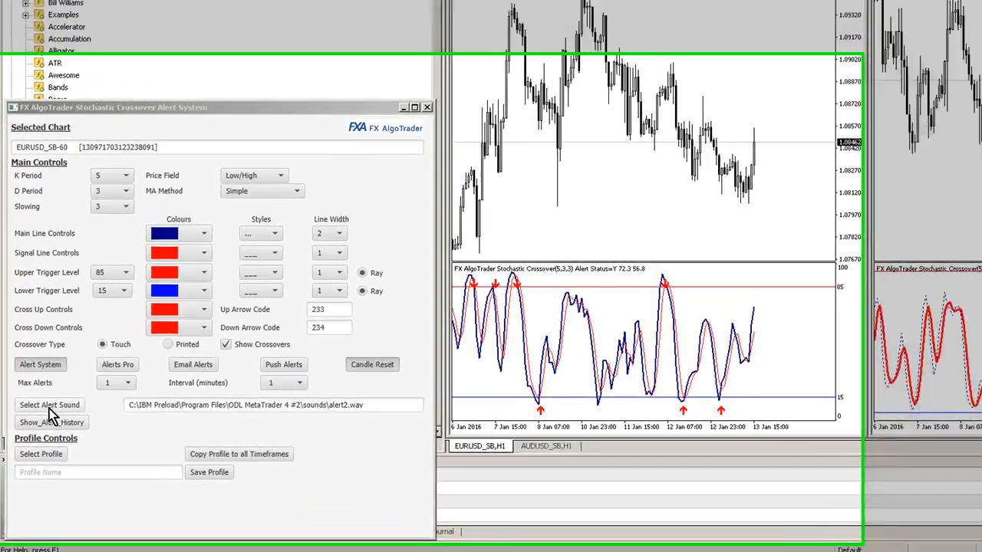
left_click(49, 404)
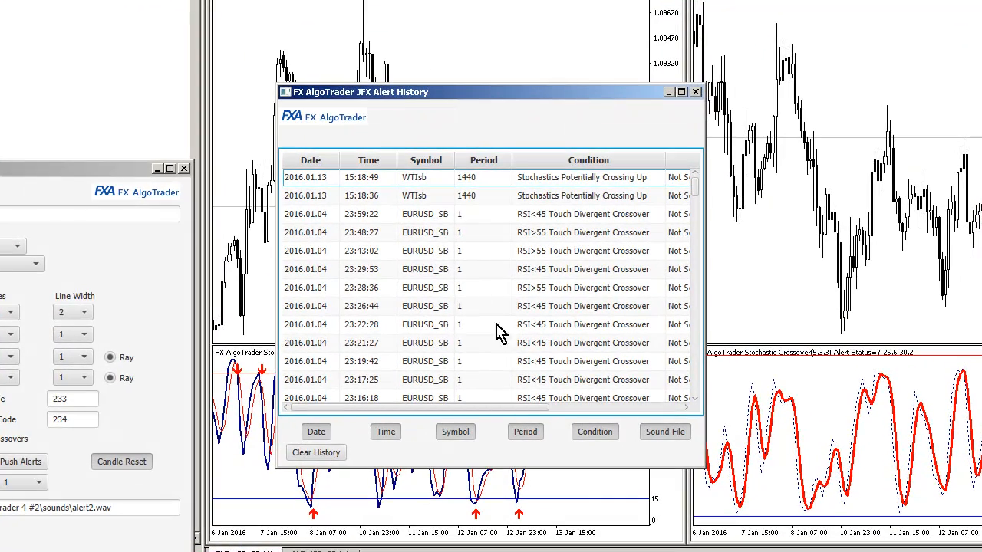
mouse_move(541, 343)
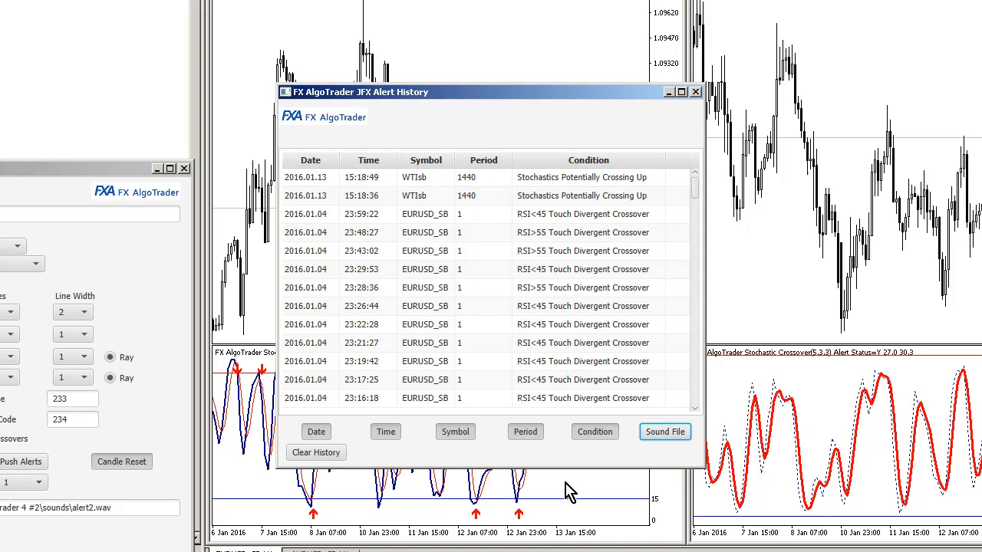
mouse_move(596, 487)
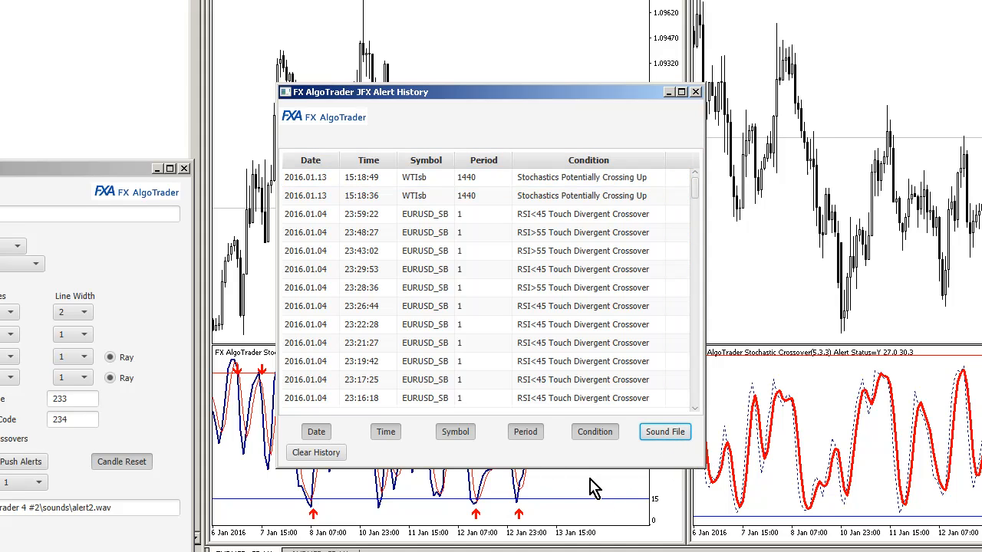
left_click(525, 431)
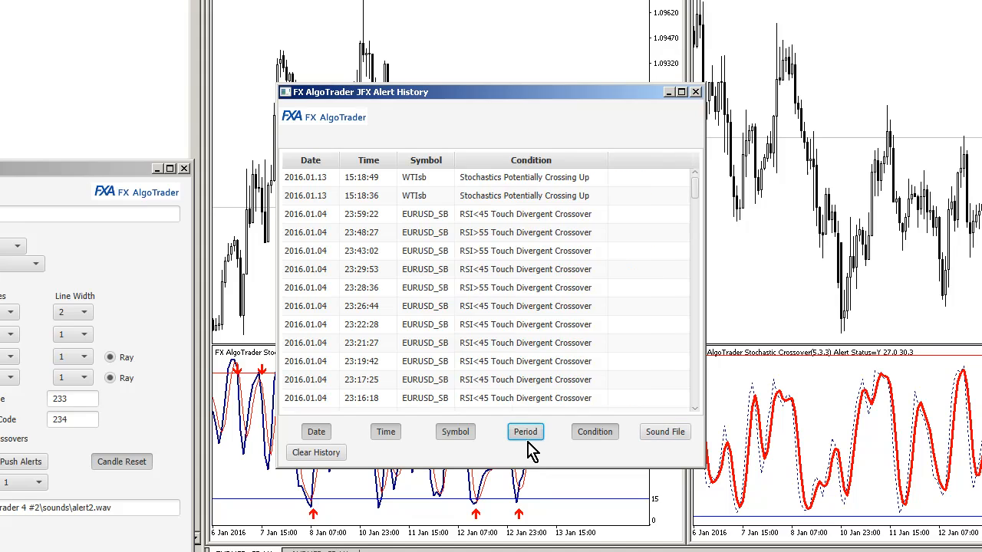
left_click(525, 431)
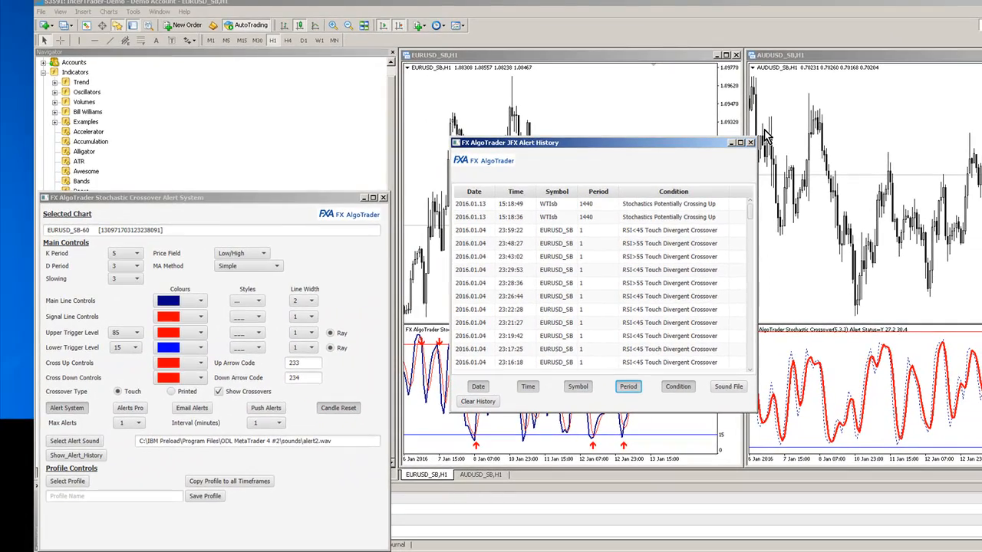
- Close Alert History, log in with the trial e-mail, and move the product panel aside
left_click(751, 142)
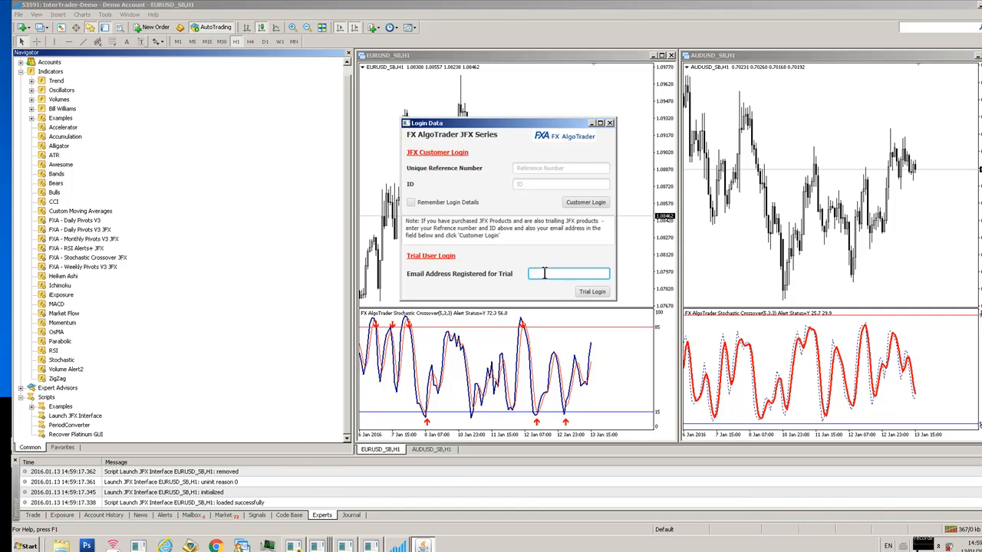
type("info@")
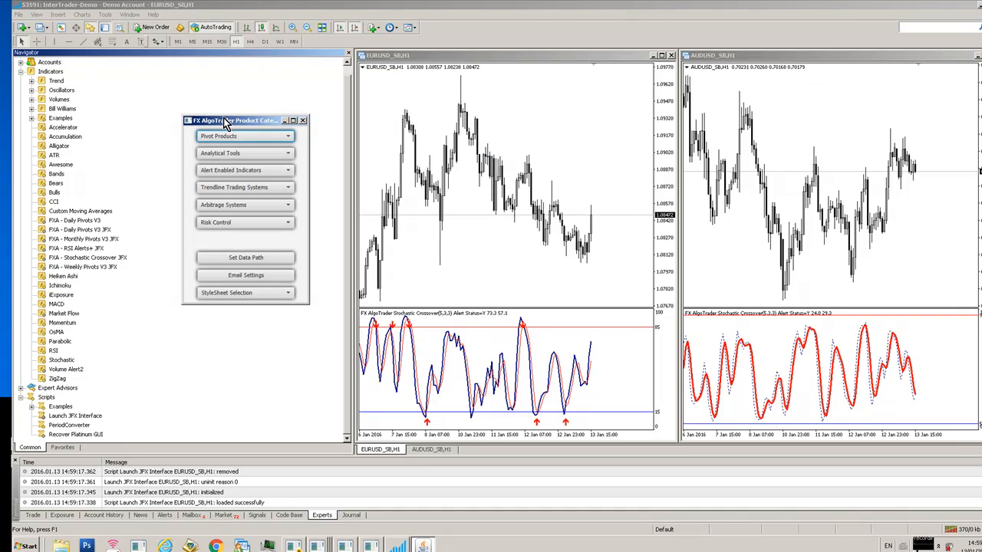
left_click_drag(230, 121, 138, 83)
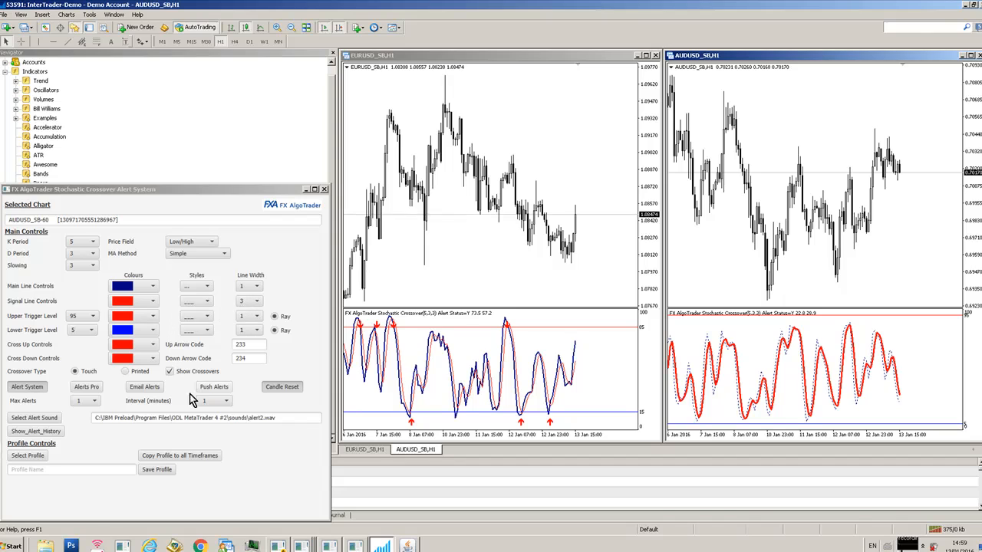
mouse_move(532, 290)
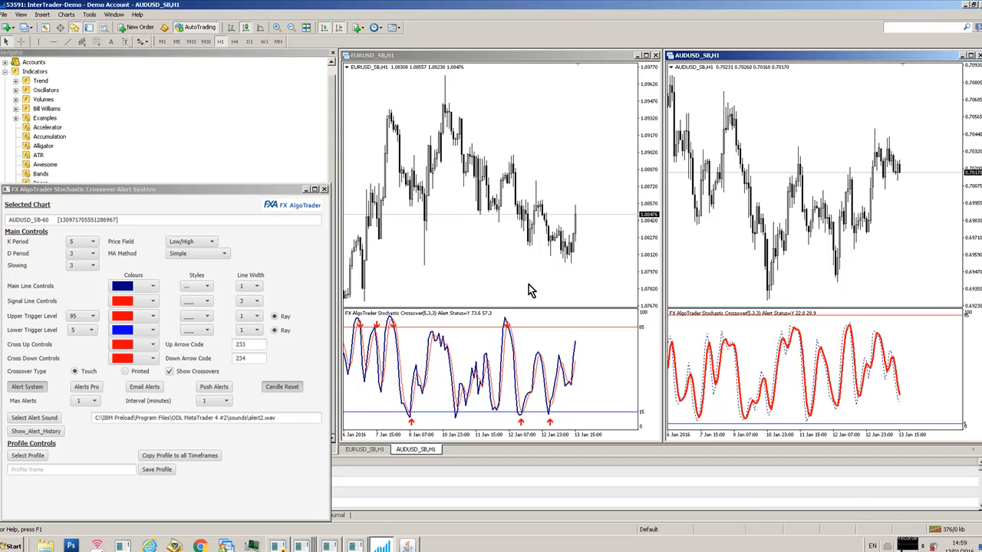